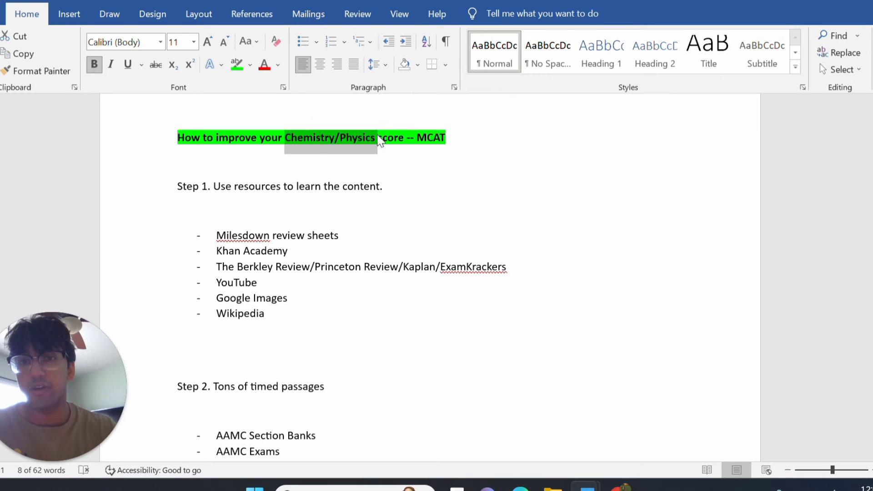
pyautogui.moveTo(304, 147)
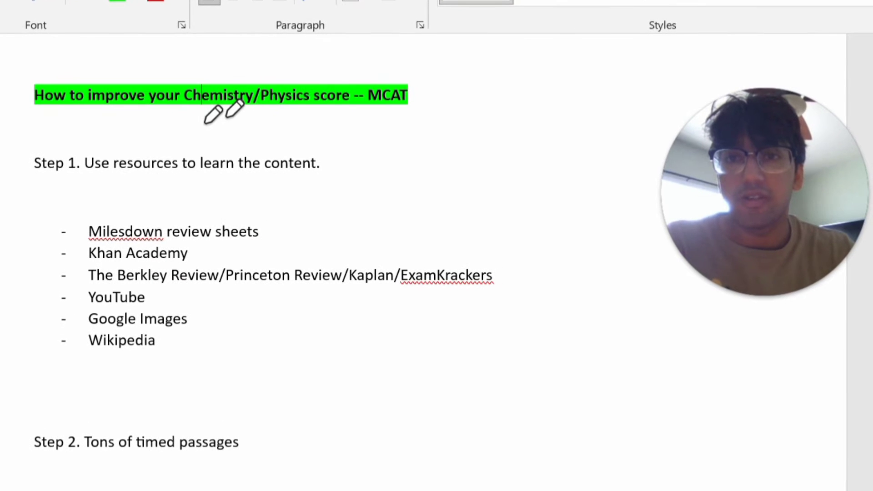
# - Write advice to use Milesdown review sheets for chemistry/physics until a concept doesn't make sense
pyautogui.moveTo(178, 120); pyautogui.dragTo(351, 118)
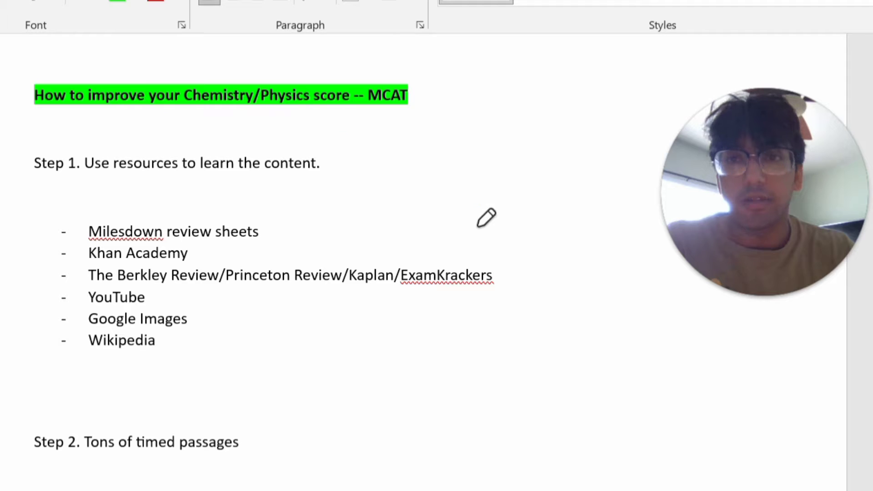
pyautogui.moveTo(399, 87)
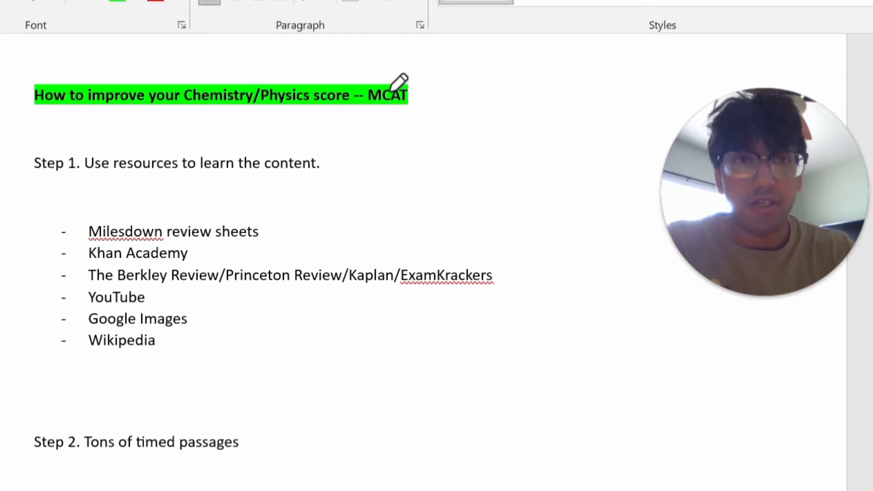
pyautogui.moveTo(184, 117); pyautogui.dragTo(262, 117)
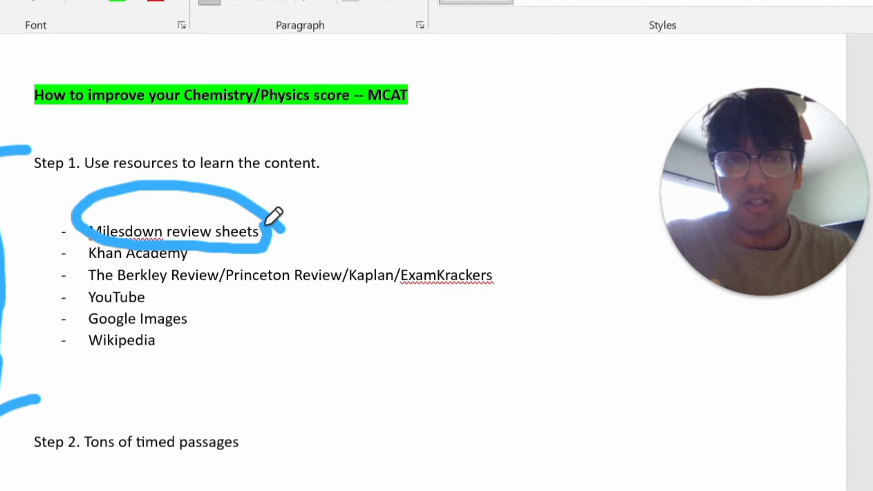
pyautogui.moveTo(504, 222)
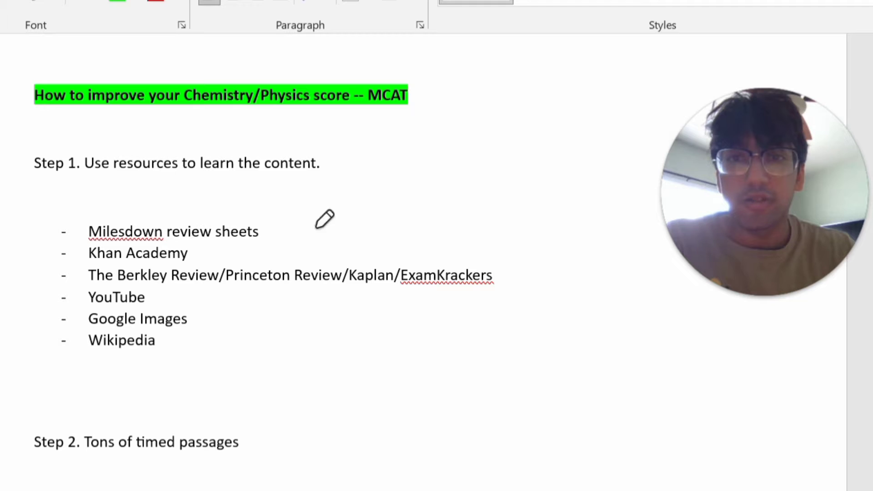
pyautogui.moveTo(409, 280)
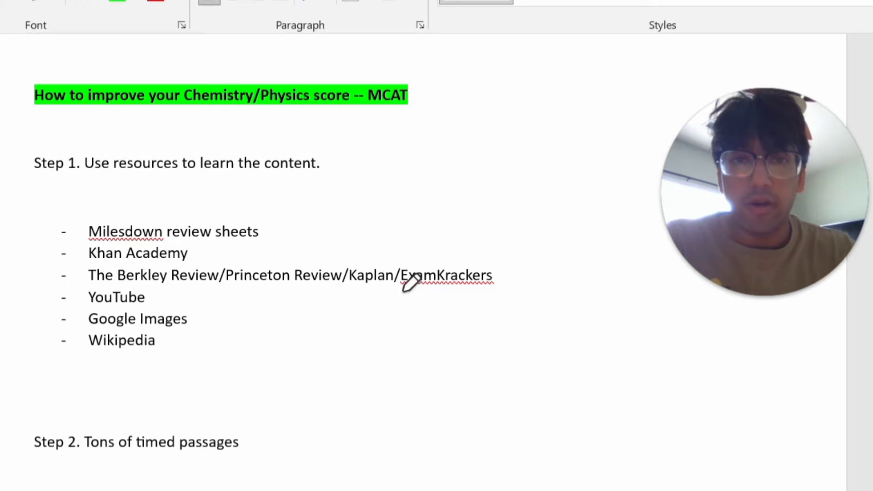
pyautogui.moveTo(545, 204)
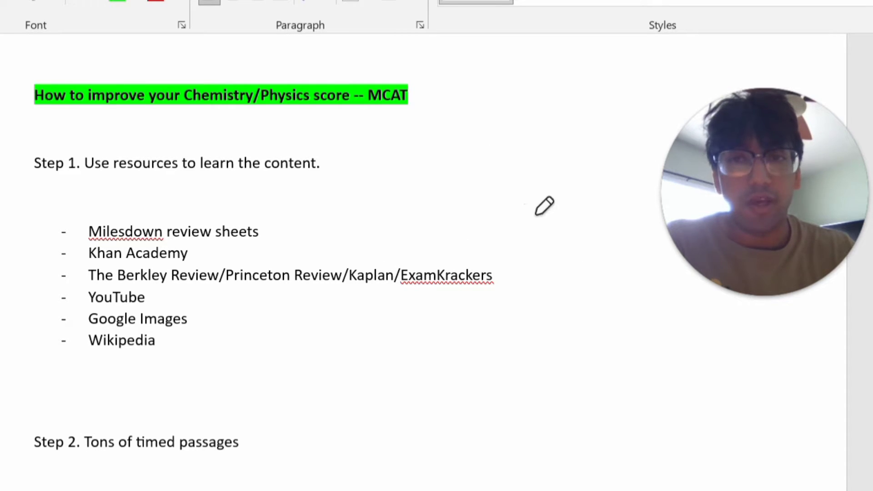
pyautogui.moveTo(276, 223)
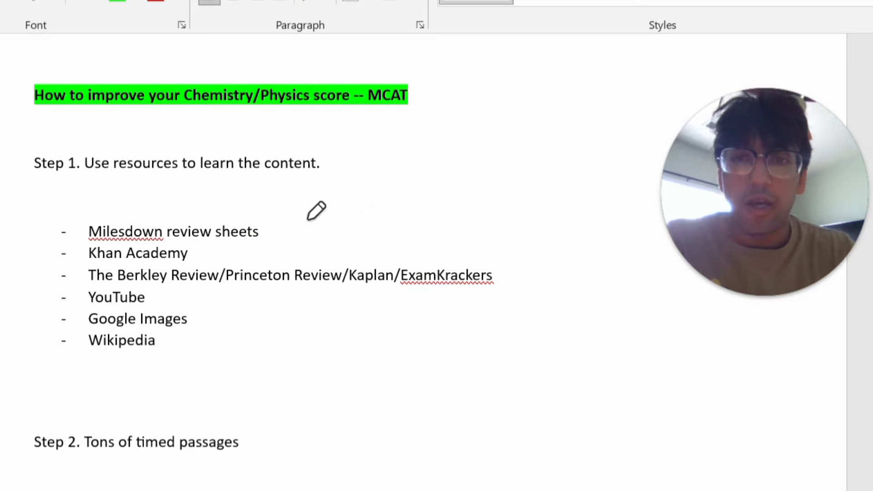
pyautogui.moveTo(288, 218)
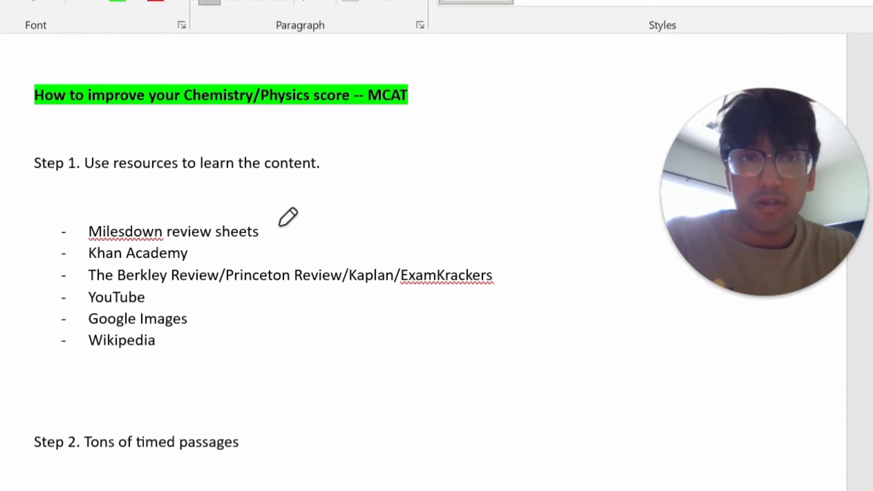
pyautogui.moveTo(281, 216)
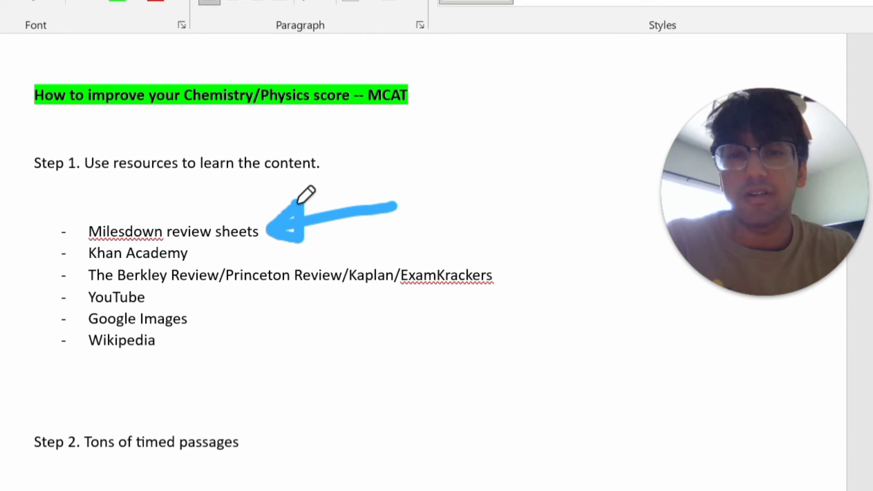
pyautogui.moveTo(269, 314)
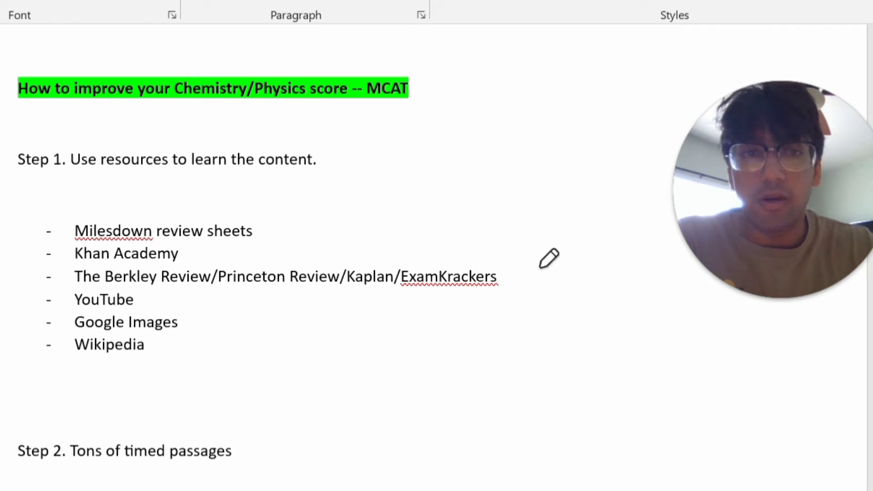
pyautogui.moveTo(506, 265)
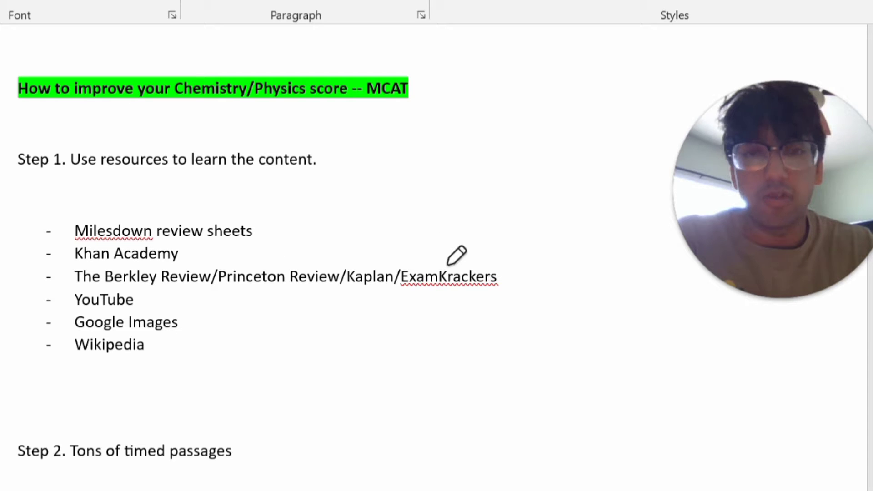
pyautogui.moveTo(86, 278)
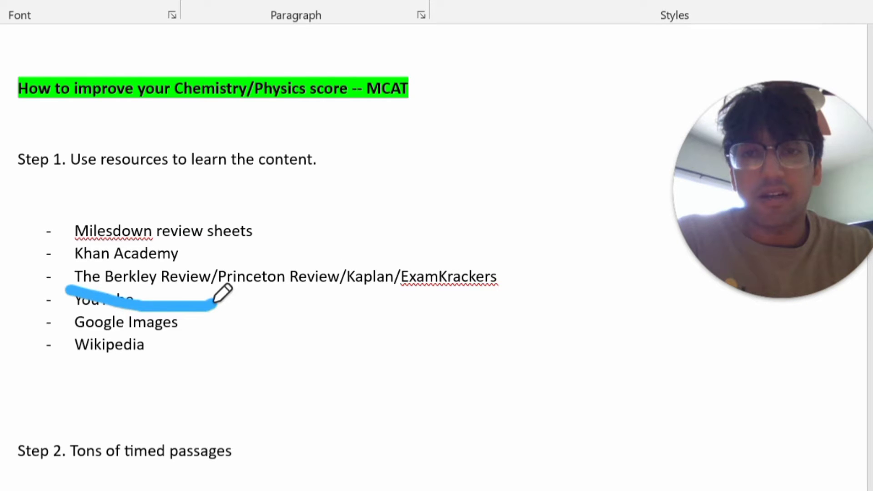
pyautogui.moveTo(61, 284)
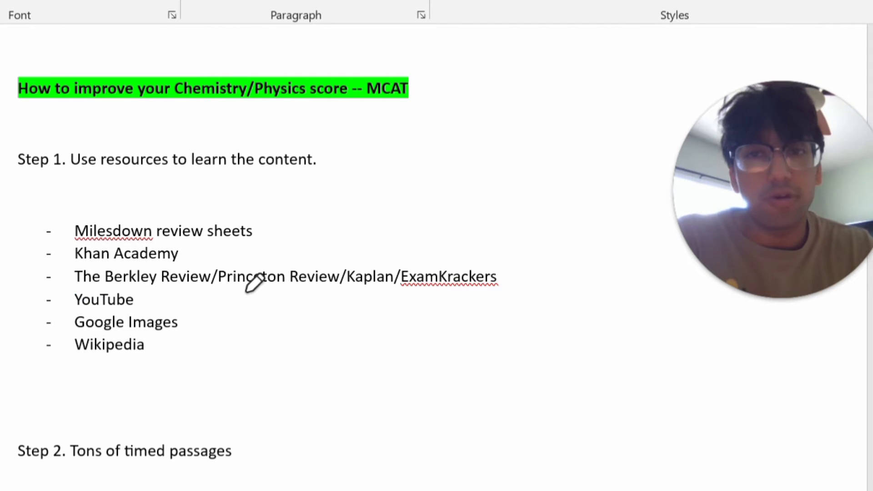
pyautogui.moveTo(118, 267)
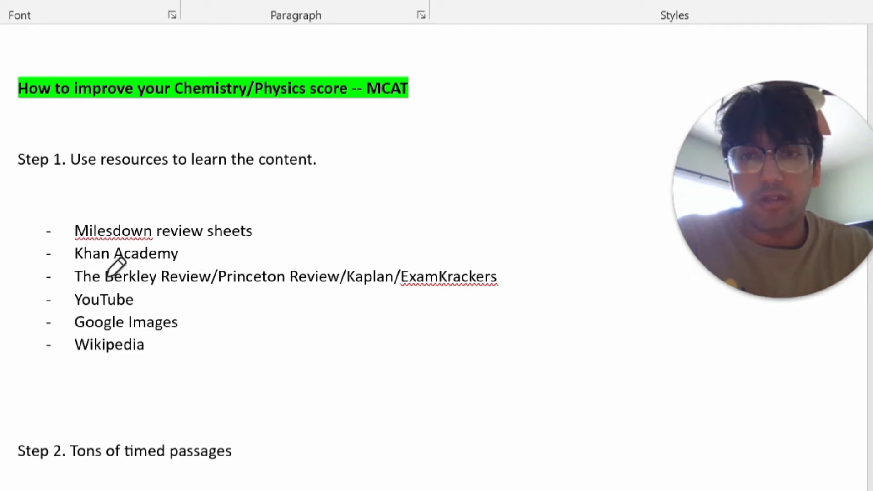
pyautogui.moveTo(313, 219)
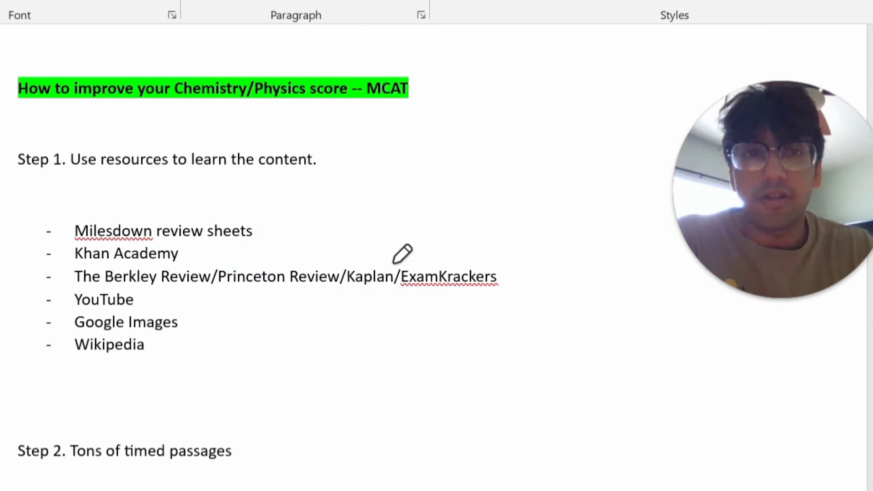
pyautogui.moveTo(448, 200)
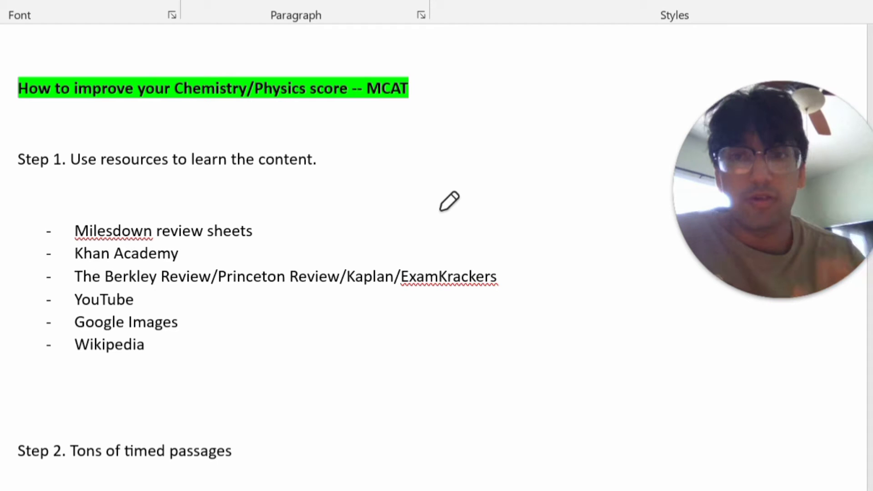
pyautogui.moveTo(237, 228)
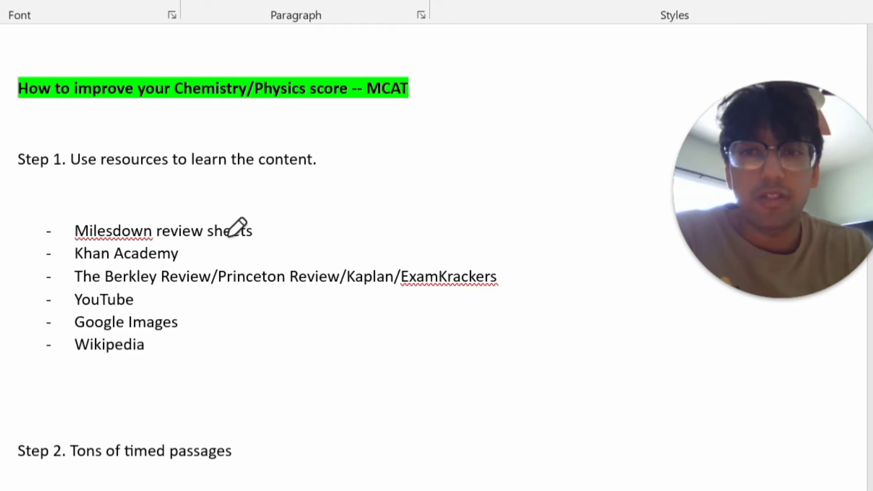
pyautogui.moveTo(234, 239)
pyautogui.write('Start with M')
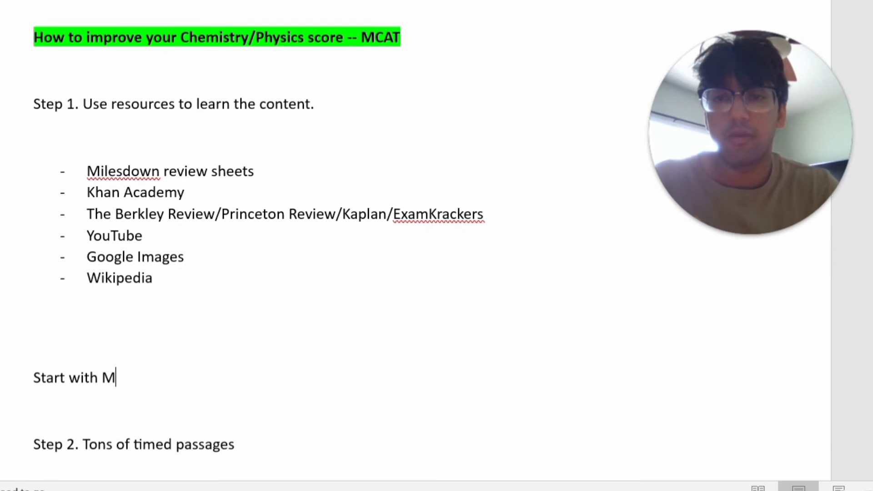
pyautogui.write('ilesdown review sh')
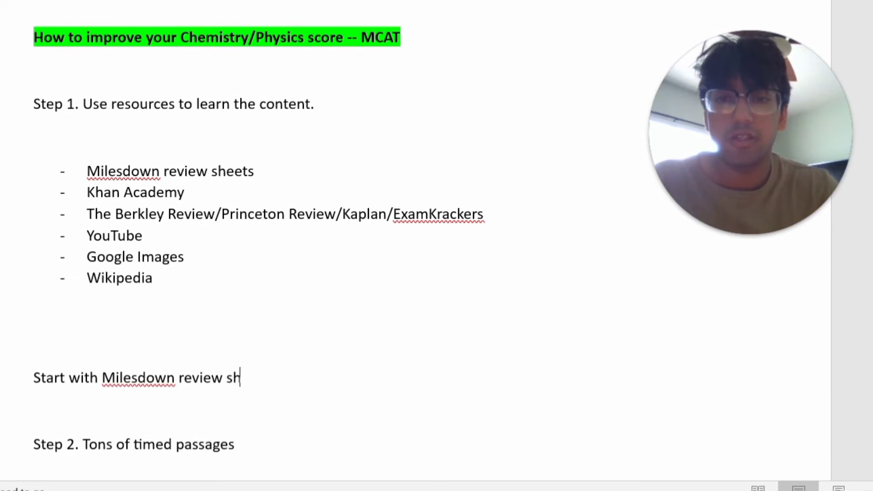
pyautogui.write('eets for chem')
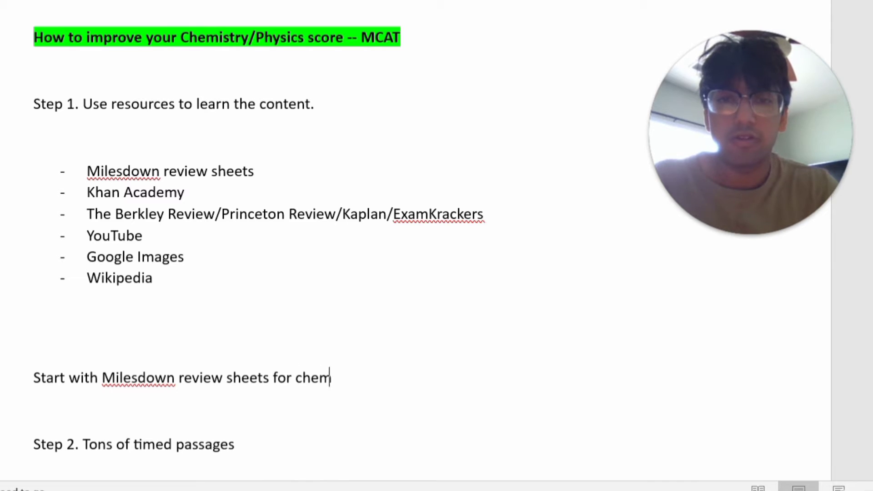
pyautogui.write('istry physics')
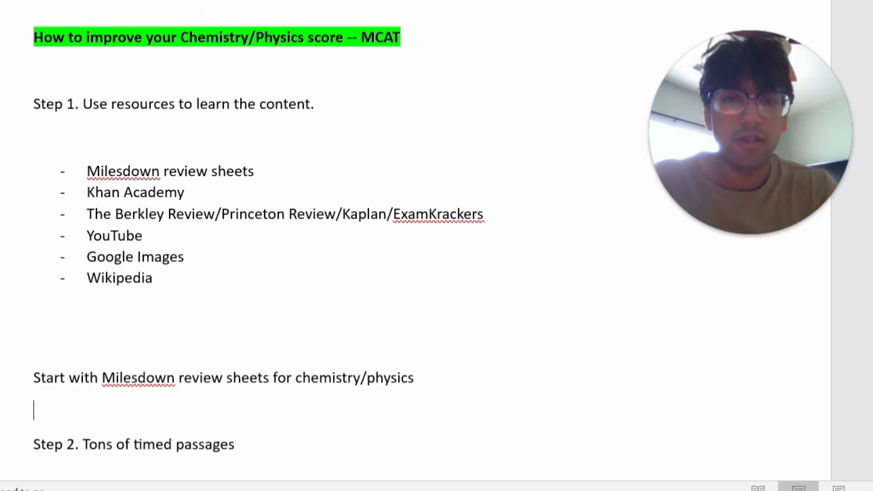
pyautogui.write('.')
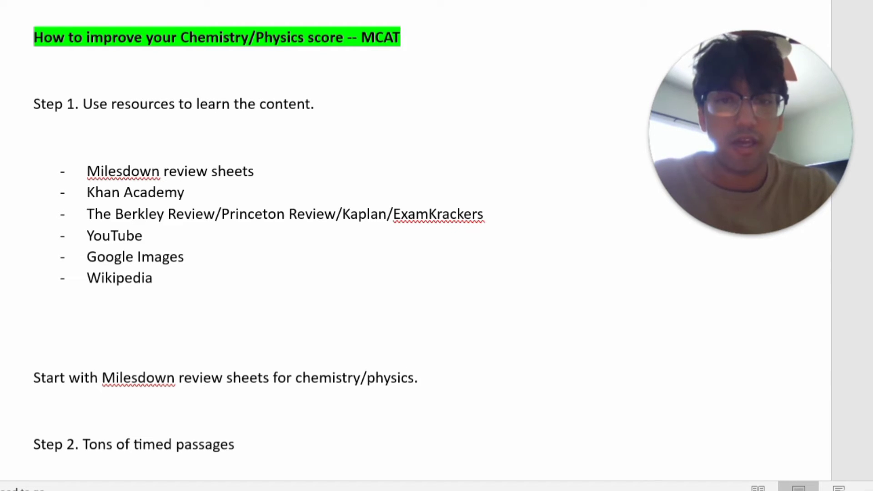
pyautogui.write('Unti')
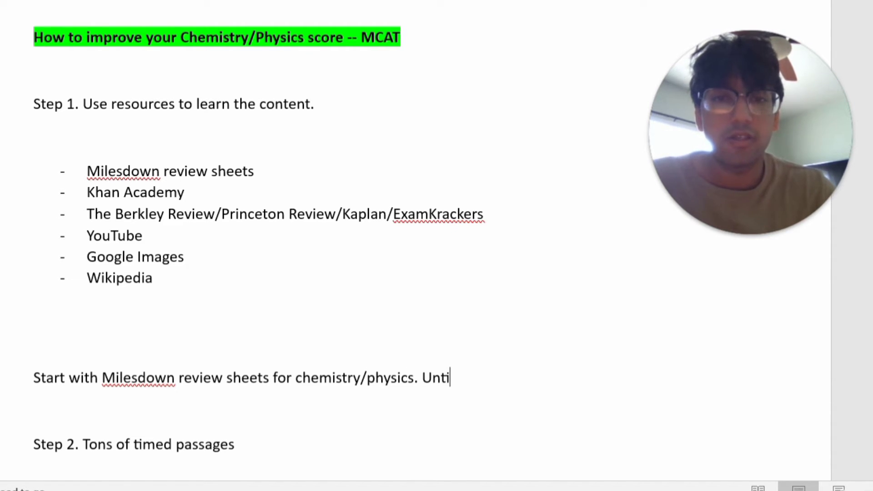
pyautogui.write('l you meet a concept')
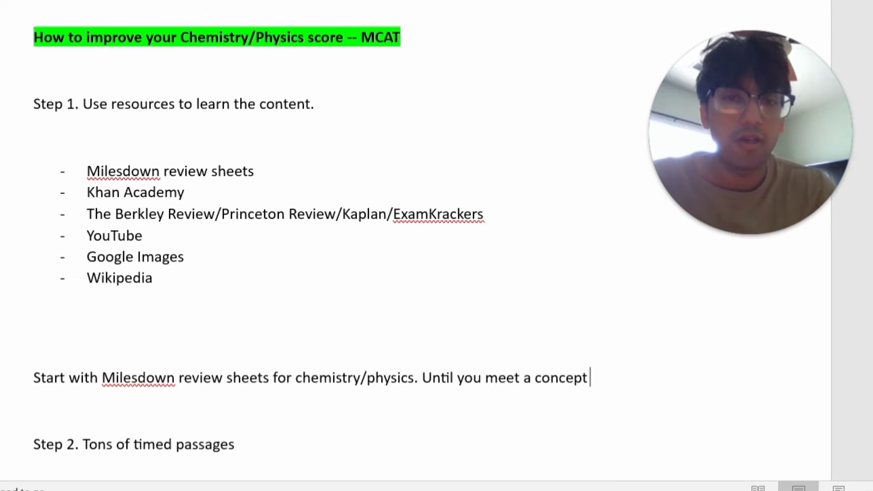
pyautogui.write("that doesn't make sense.")
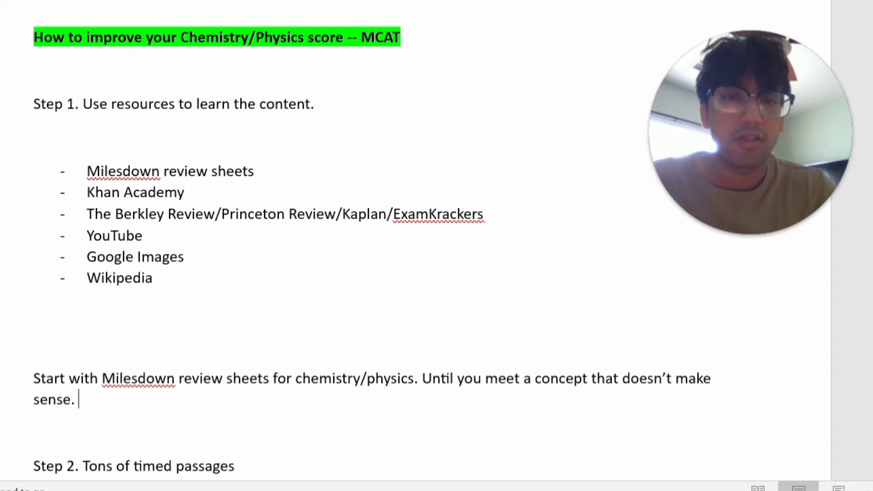
# - Add advice to go to Google Images and learn the confusing concept through images
pyautogui.write('Then I would')
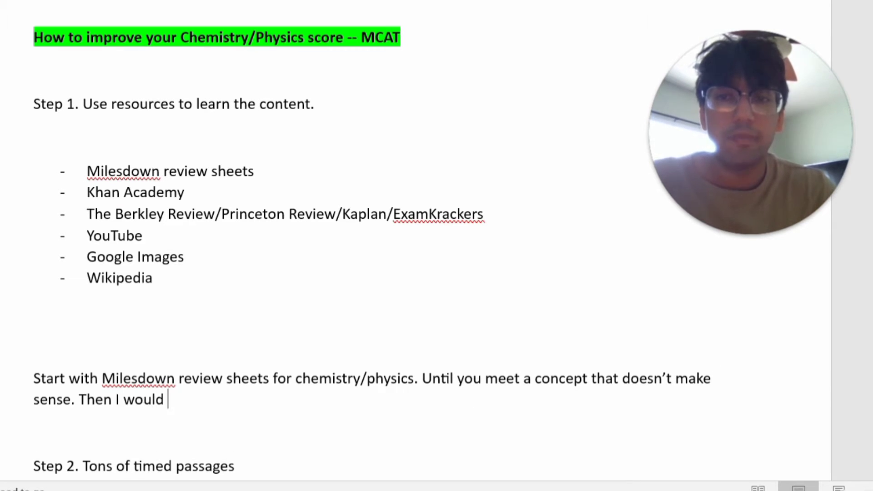
pyautogui.write('you wou')
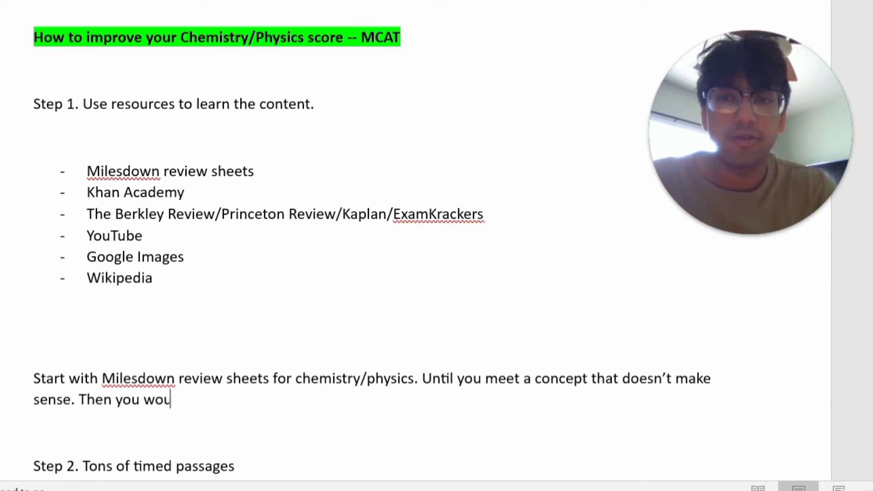
pyautogui.write('ld go to g')
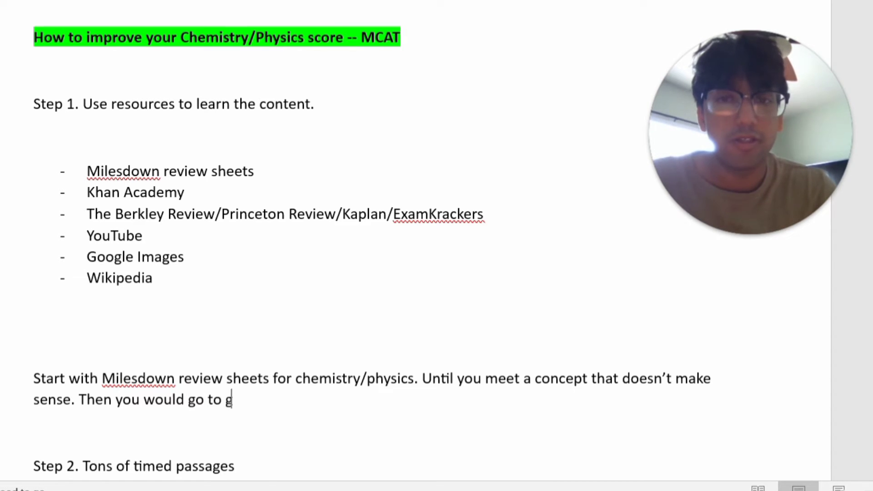
pyautogui.write('oogle image')
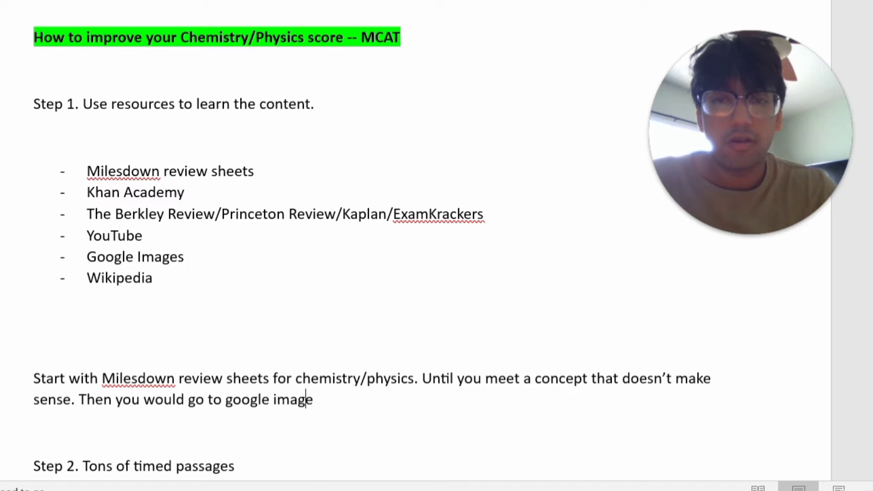
pyautogui.write('s and try to find image')
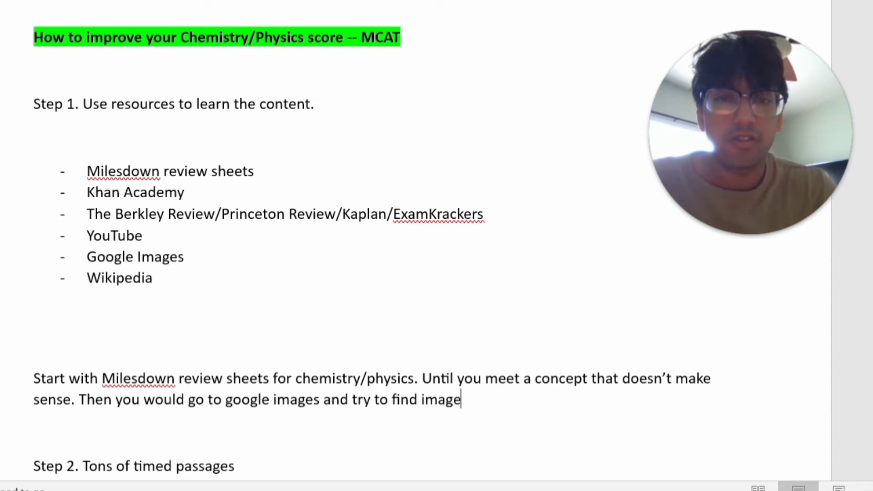
pyautogui.write('s that help you associate')
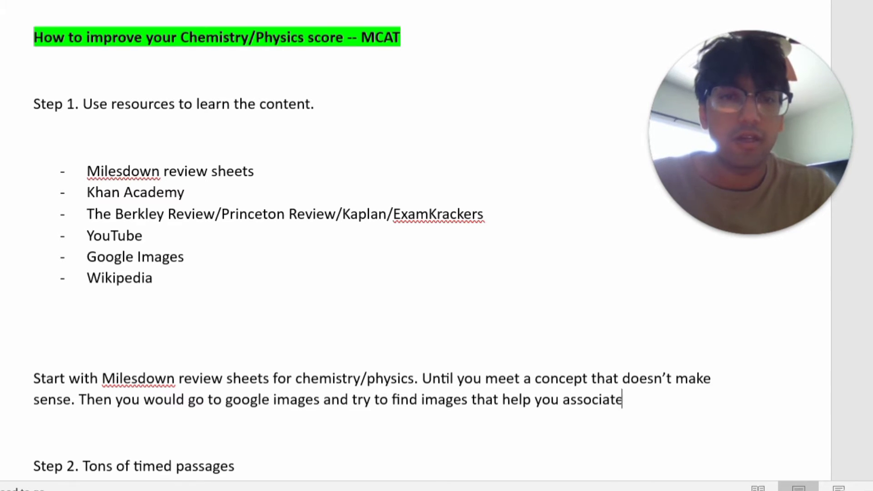
pyautogui.write('and learn the concept th')
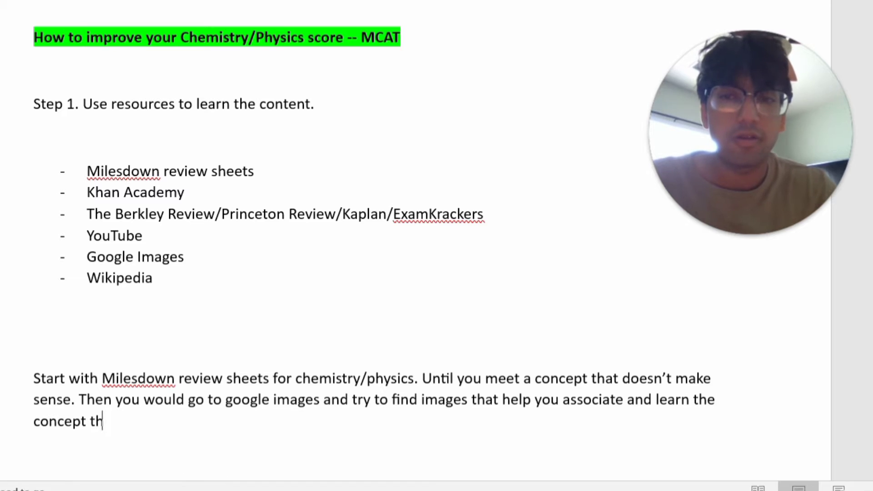
pyautogui.write('rough images.')
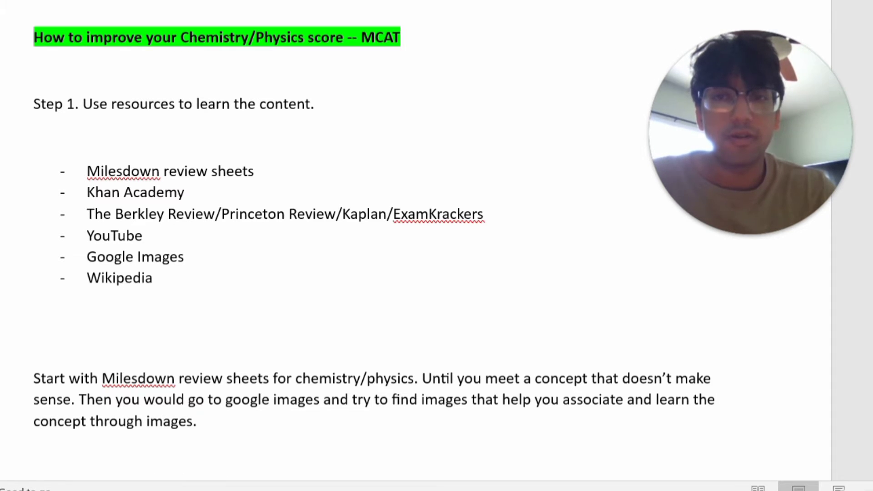
# - Add advice to use a textbook like TBR, PR, Kaplan, EK and do 2-3 questions on confusing topics
pyautogui.write('Go to a textbo')
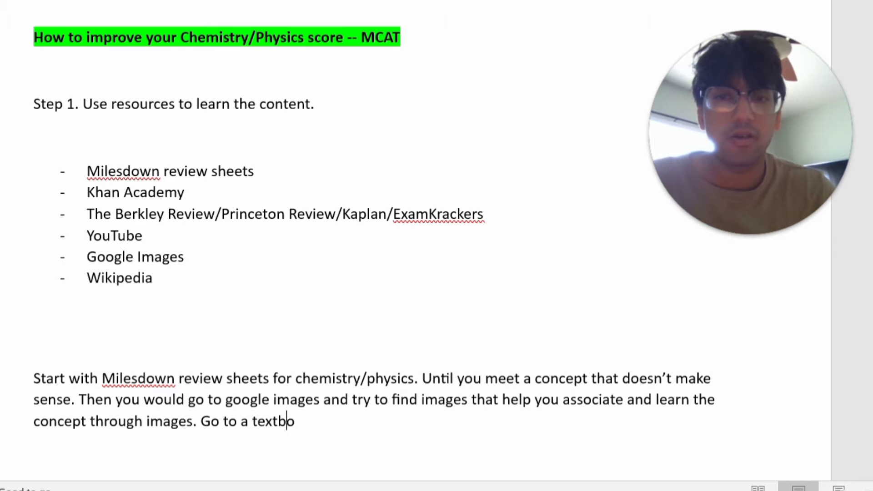
pyautogui.write('ok like TBR')
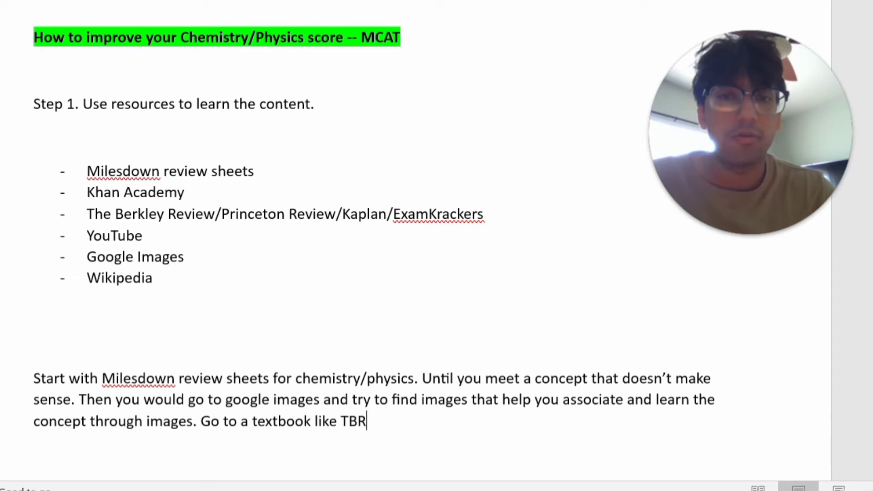
pyautogui.write(', PR,')
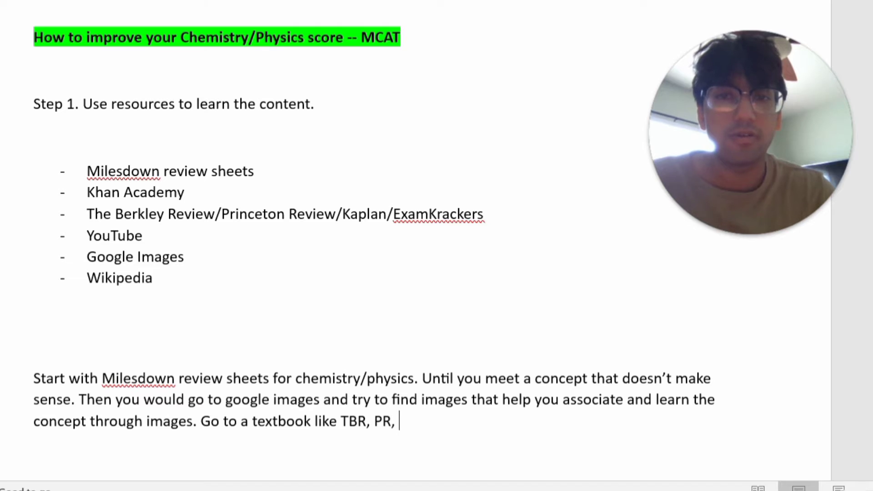
pyautogui.write('Kaplan, E')
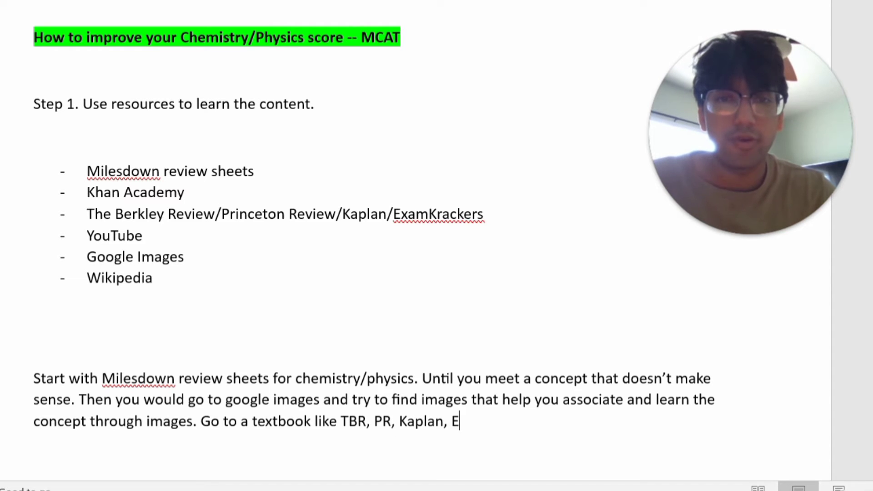
pyautogui.write('K')
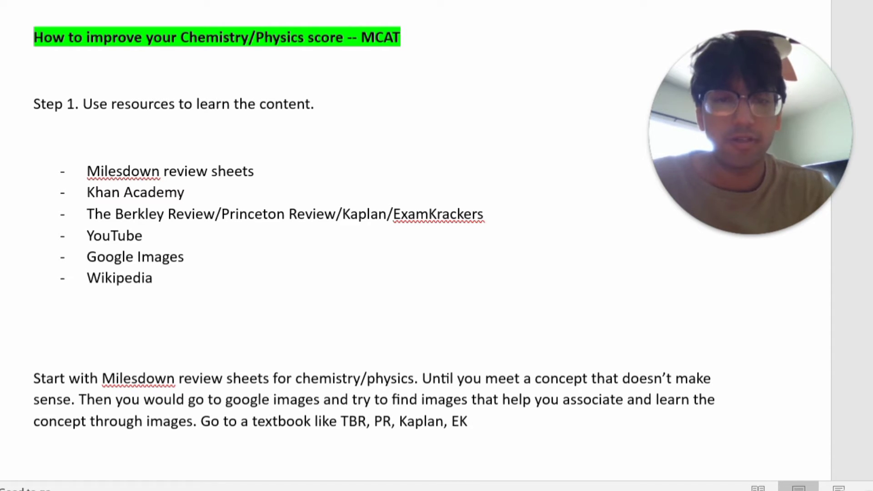
pyautogui.write('– learn the ifnroamtio')
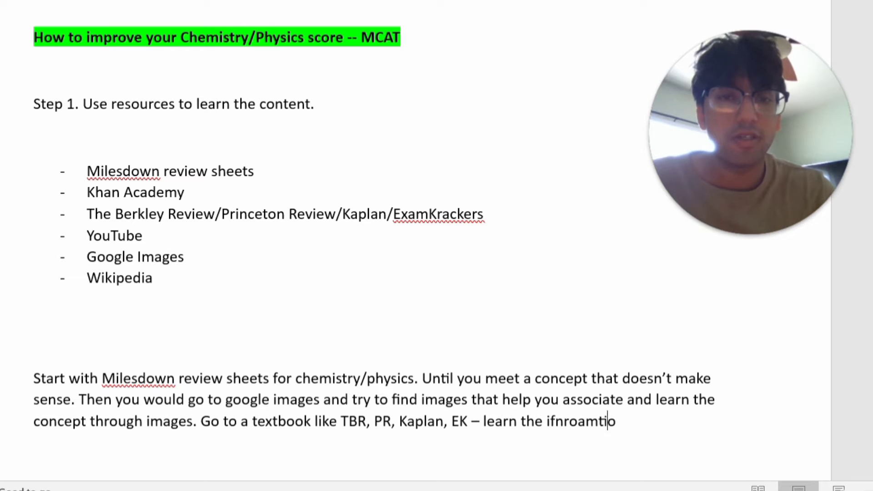
pyautogui.write('information an')
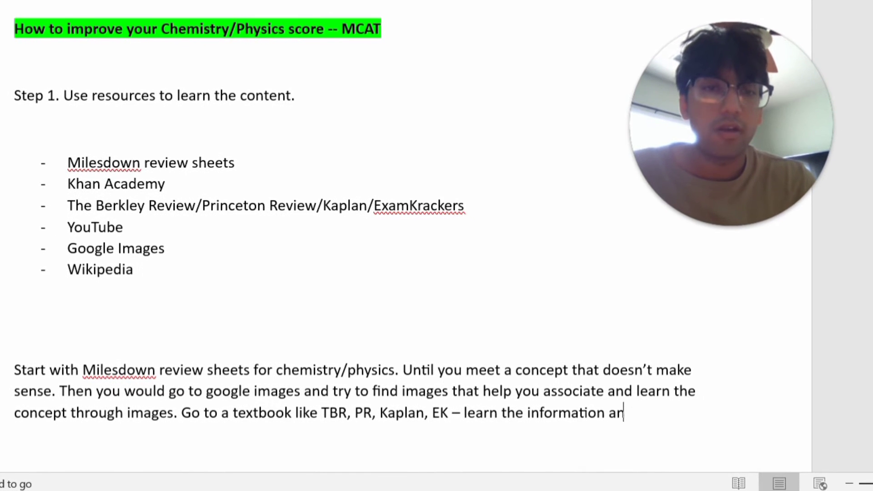
pyautogui.write('d do 2-3')
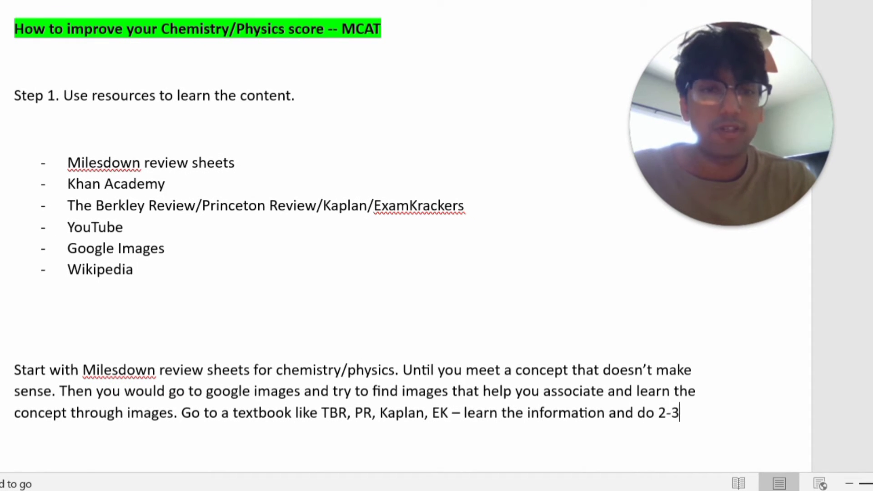
pyautogui.write('questions on the topic you’re co')
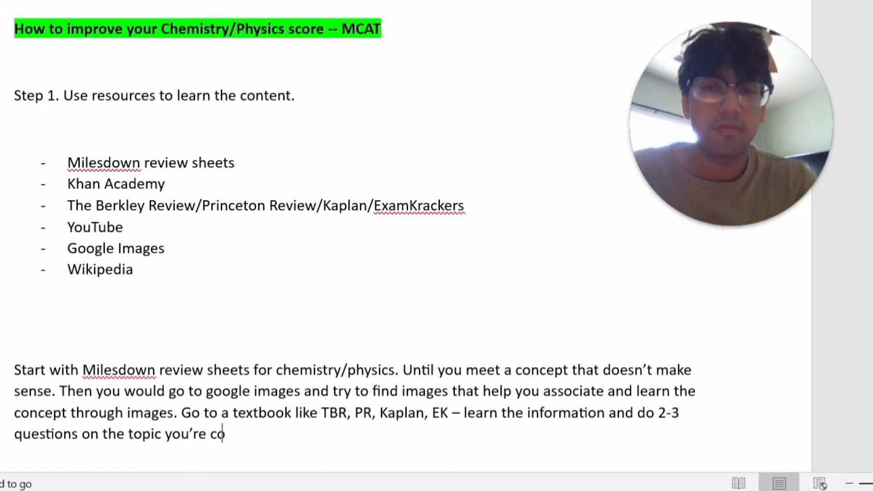
pyautogui.write('nfused about.')
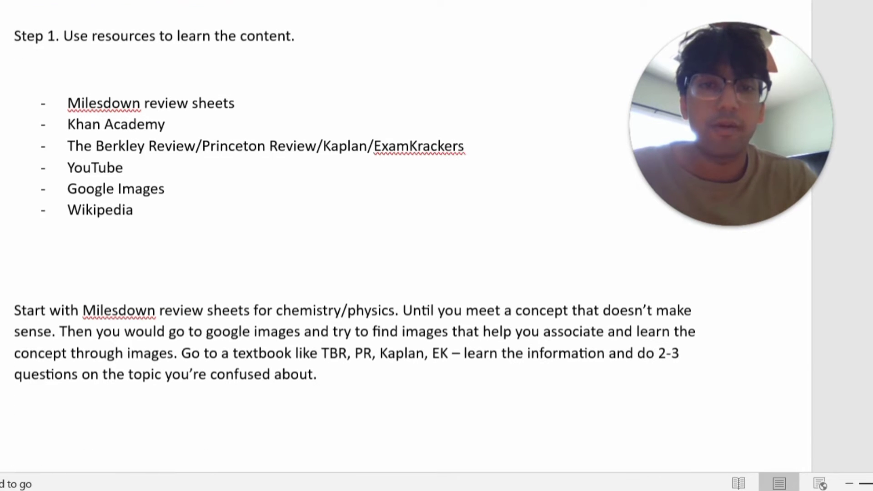
# - Add the line 'Watch youtube video/Khan Academy video to understand the concept.'
pyautogui.scroll(3)
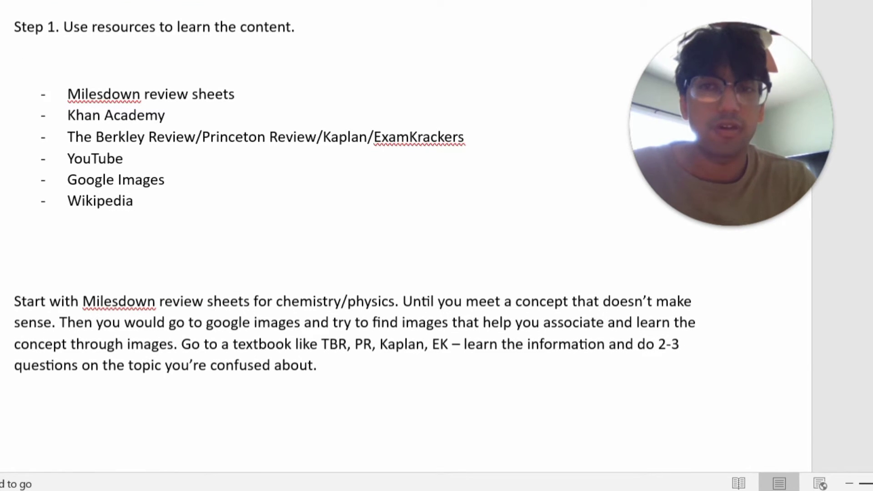
pyautogui.write('Watch youtu')
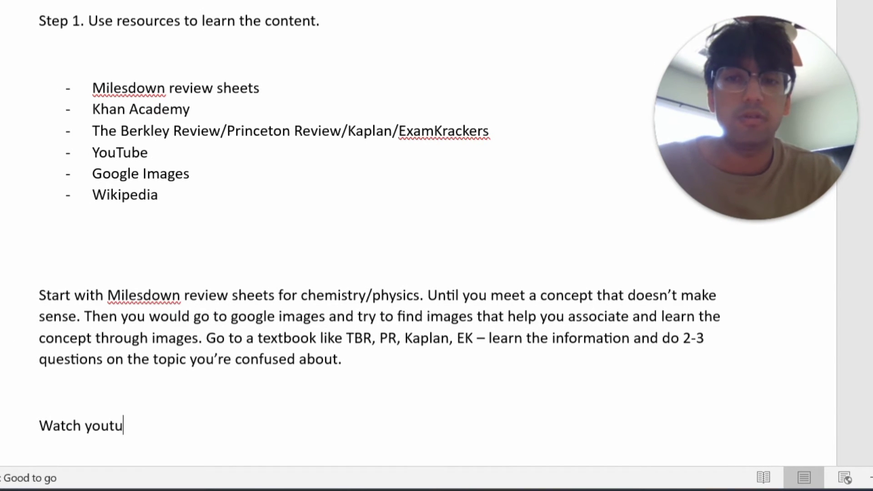
pyautogui.write('be video/Khan')
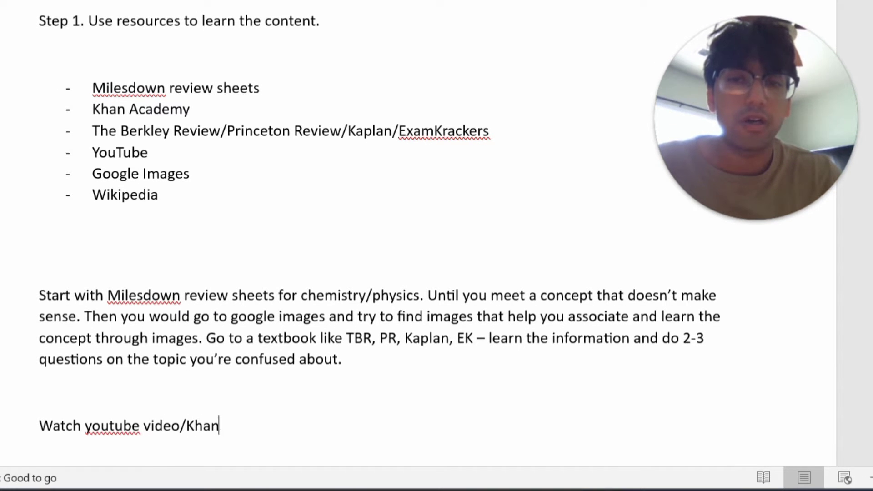
pyautogui.write('Academy vid')
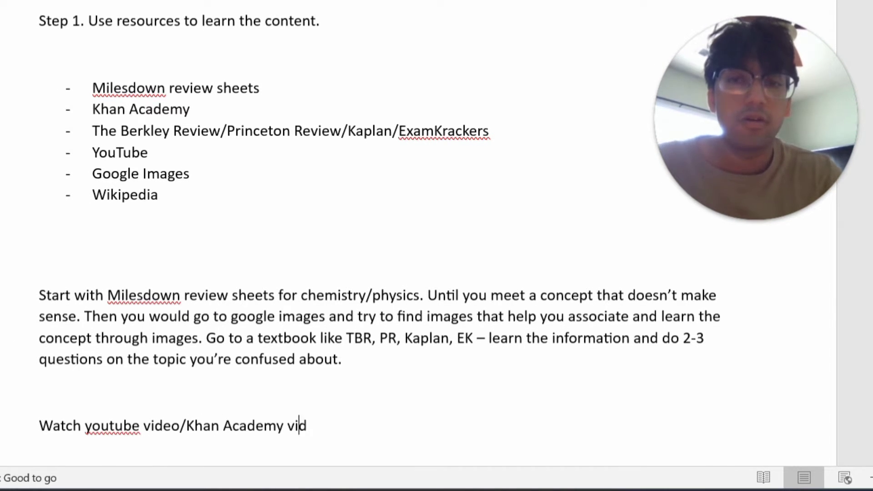
pyautogui.write('eo to unders')
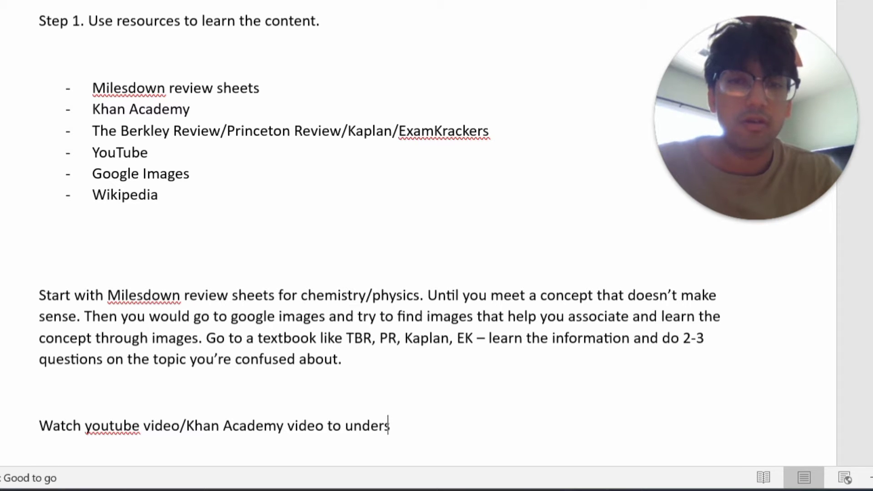
pyautogui.write('tand the concept.')
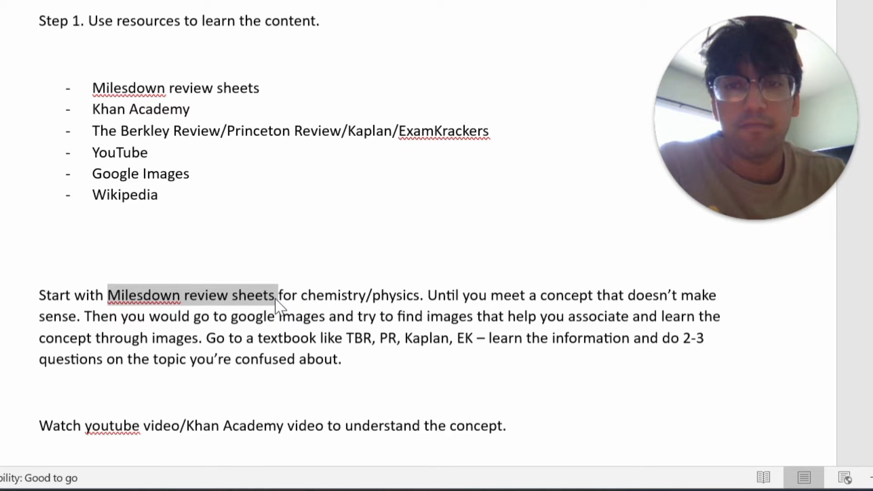
pyautogui.moveTo(154, 312)
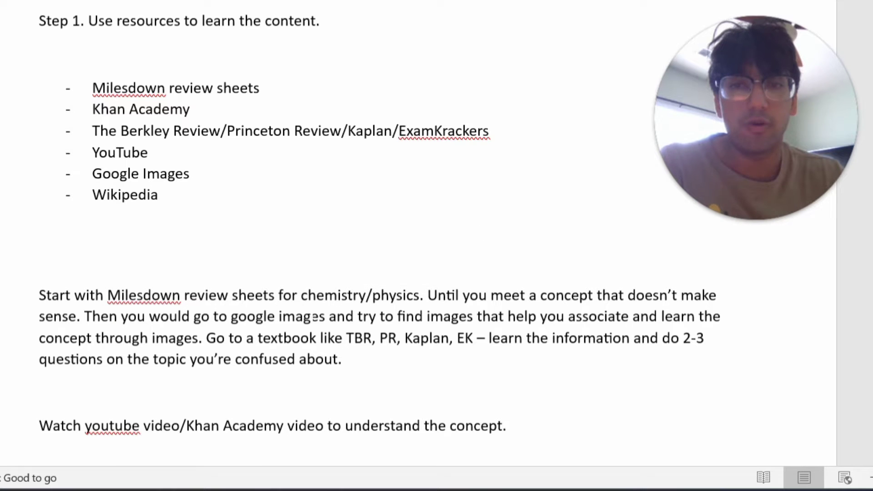
pyautogui.click(508, 426)
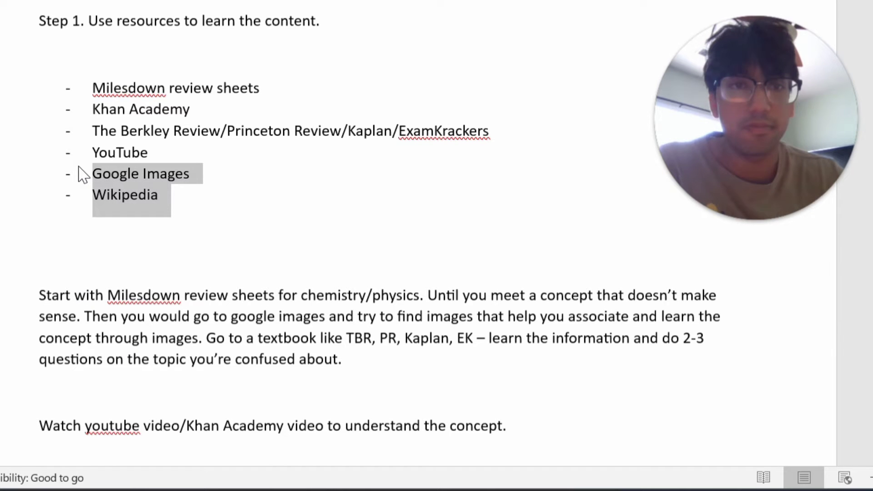
pyautogui.click(161, 194)
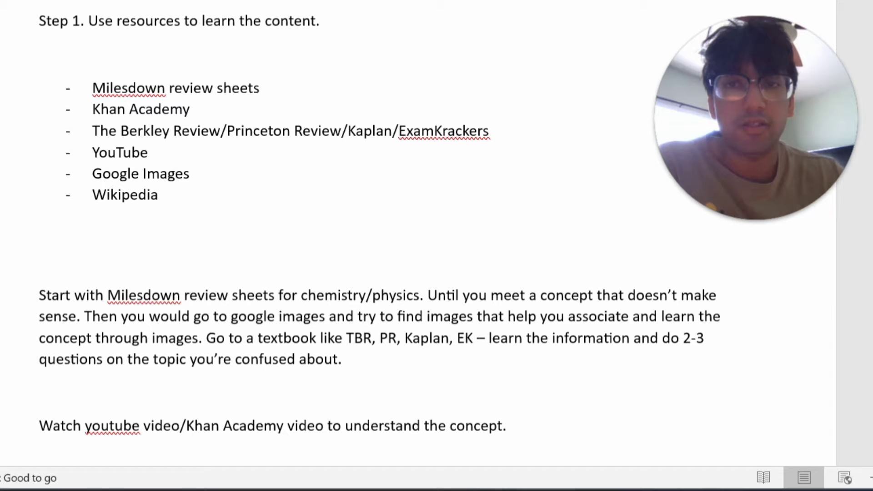
pyautogui.doubleClick(124, 195)
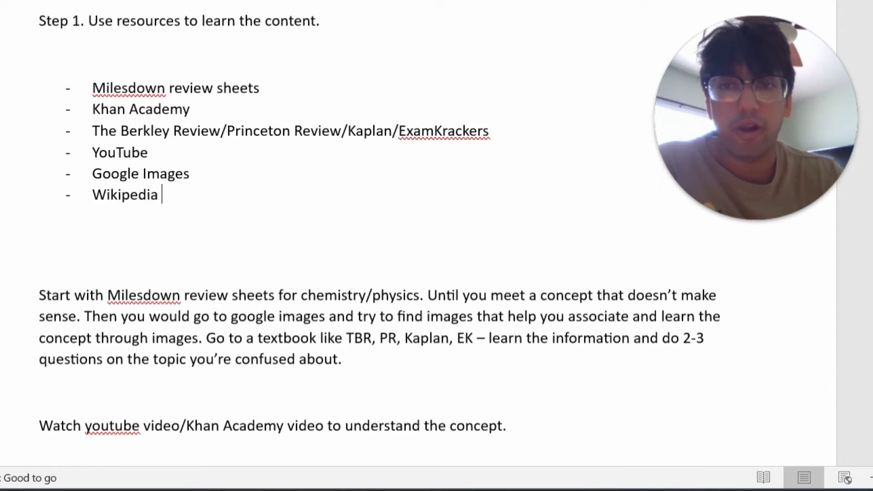
pyautogui.moveTo(168, 224)
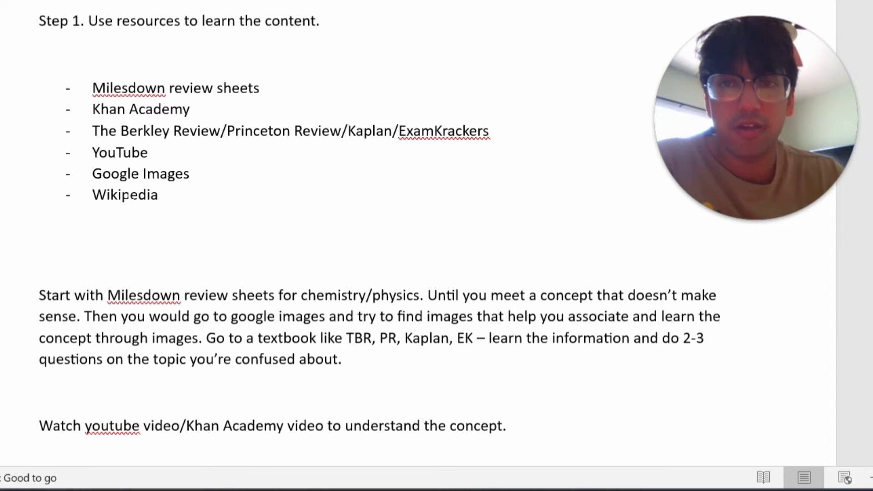
pyautogui.click(40, 228)
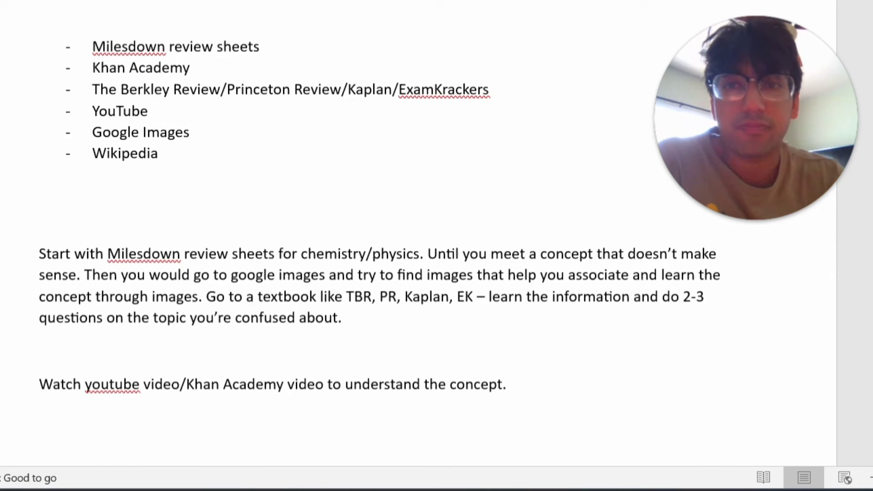
pyautogui.scroll(-3)
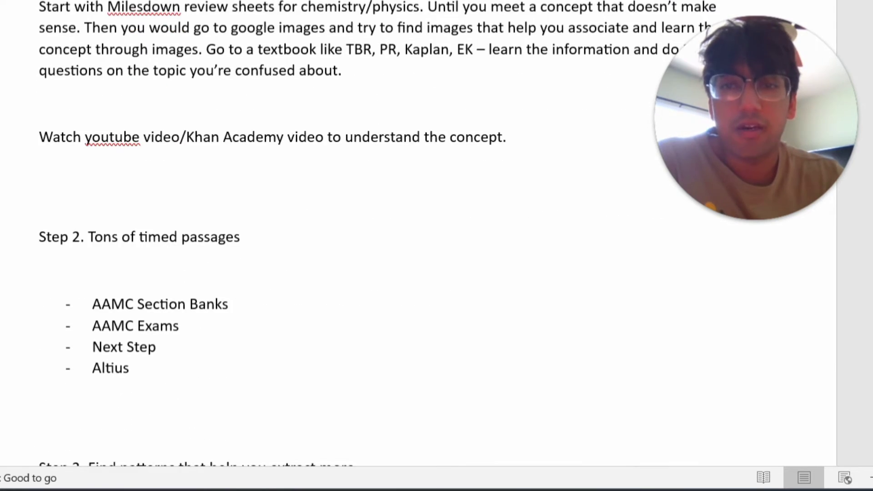
pyautogui.scroll(-3)
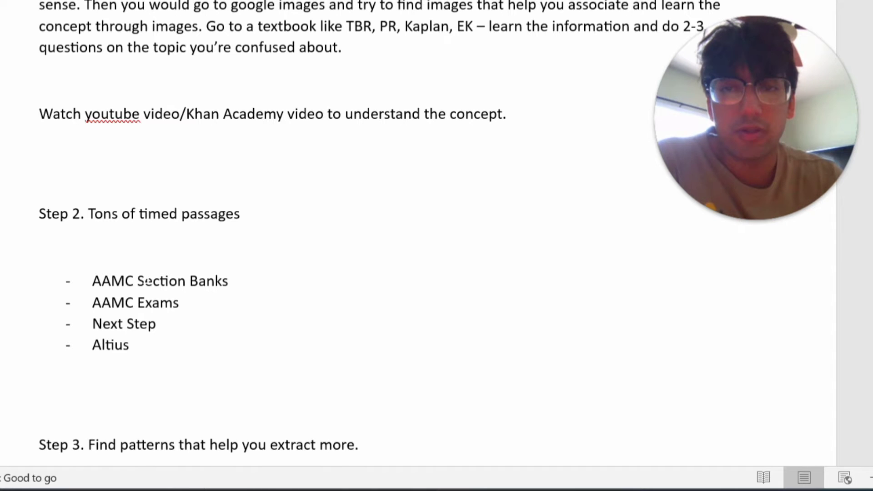
pyautogui.click(160, 324)
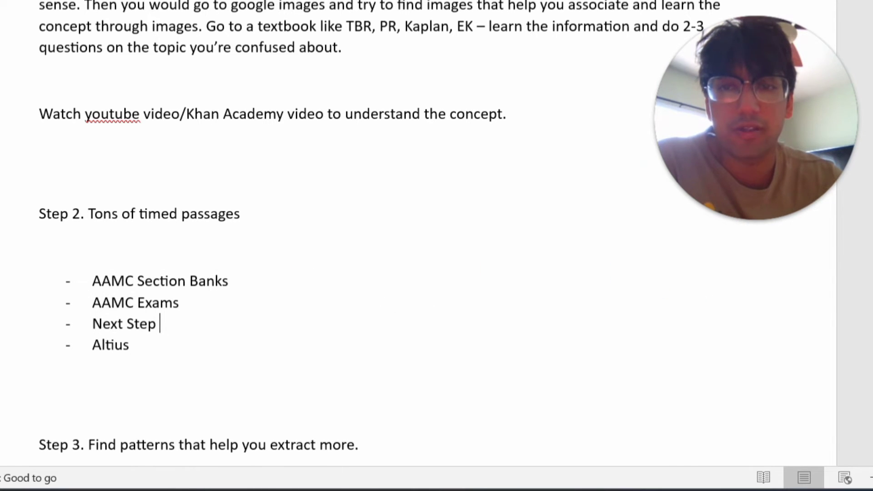
pyautogui.doubleClick(159, 281)
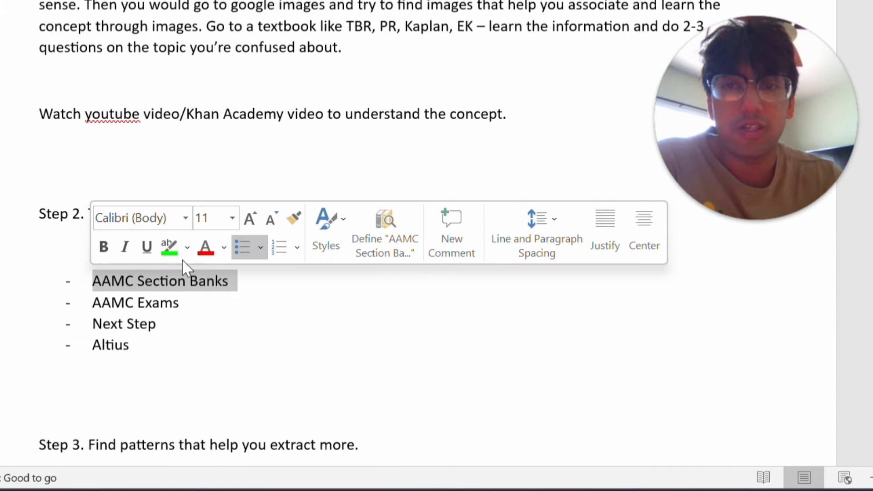
# - Bold the selected 'AAMC Section Banks' item in the Step 2 list
pyautogui.click(103, 246)
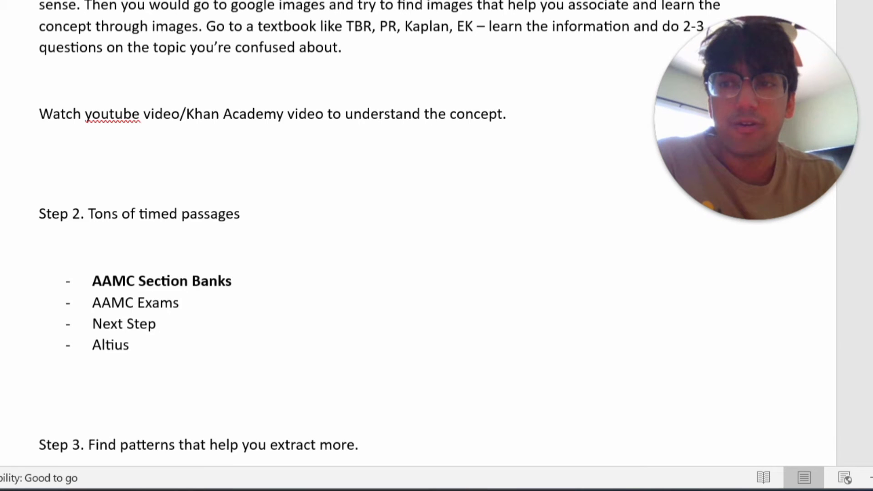
pyautogui.moveTo(288, 214)
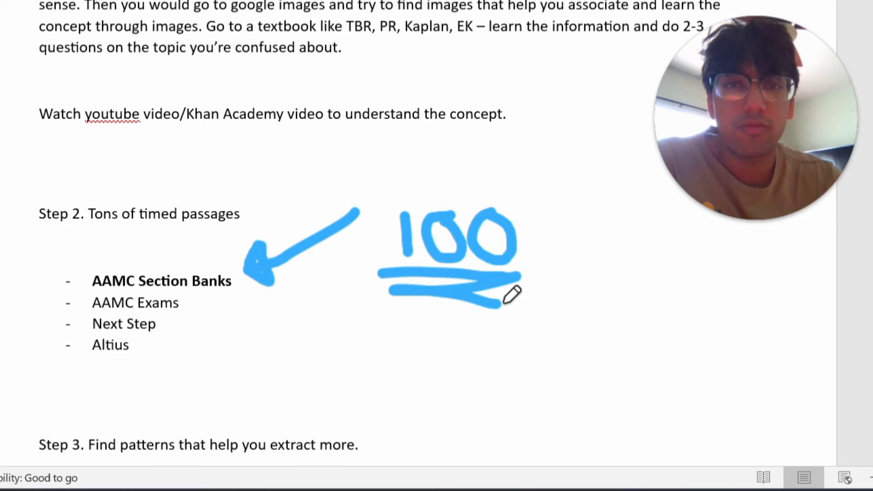
pyautogui.moveTo(690, 132)
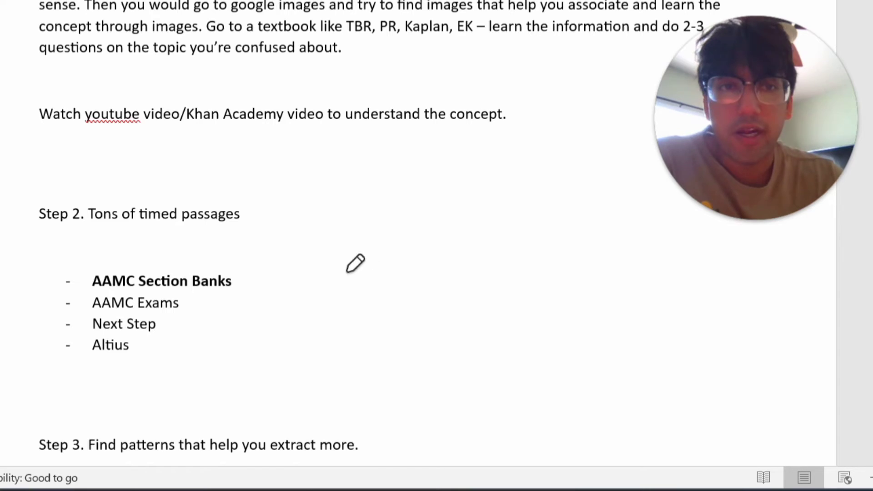
pyautogui.moveTo(303, 239)
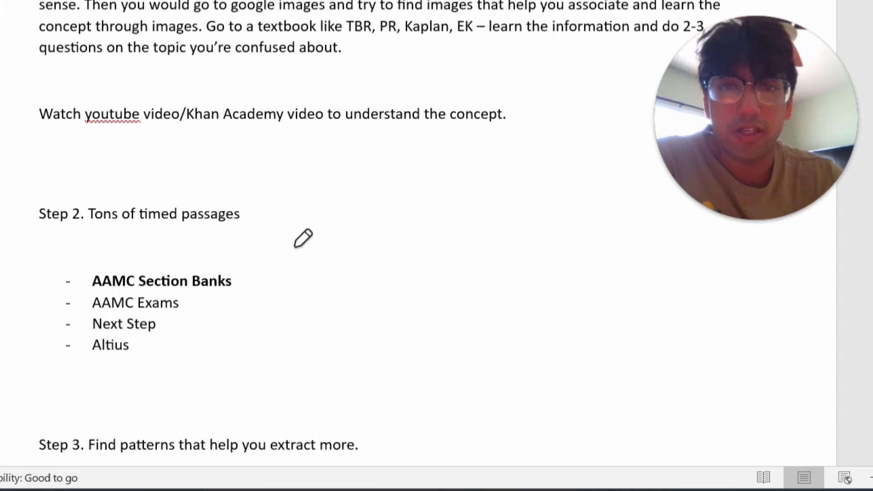
pyautogui.moveTo(298, 270)
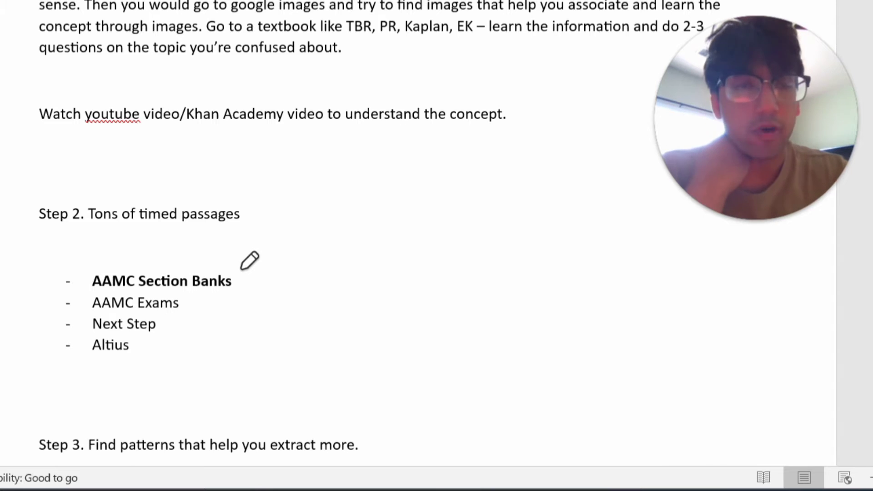
pyautogui.moveTo(283, 255)
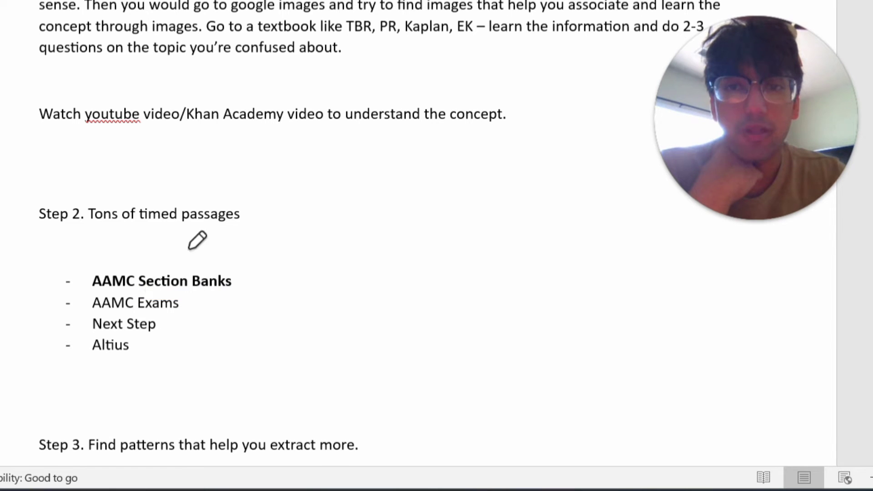
pyautogui.moveTo(215, 263)
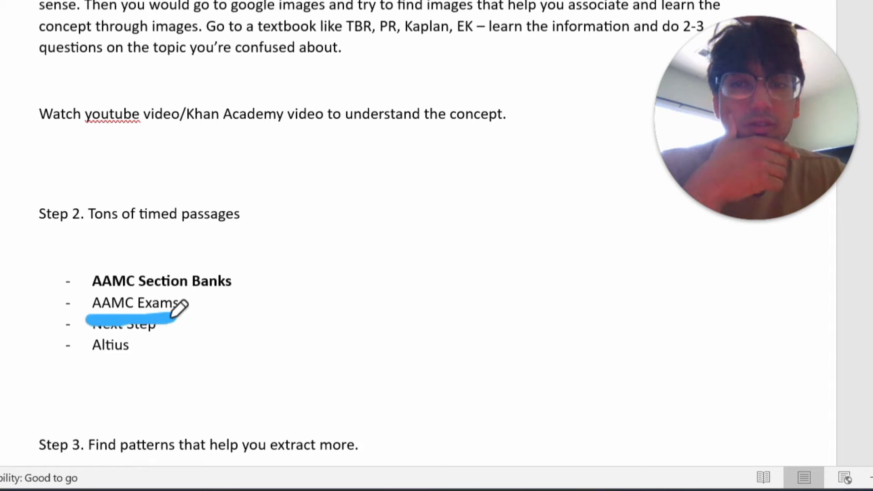
pyautogui.moveTo(170, 339)
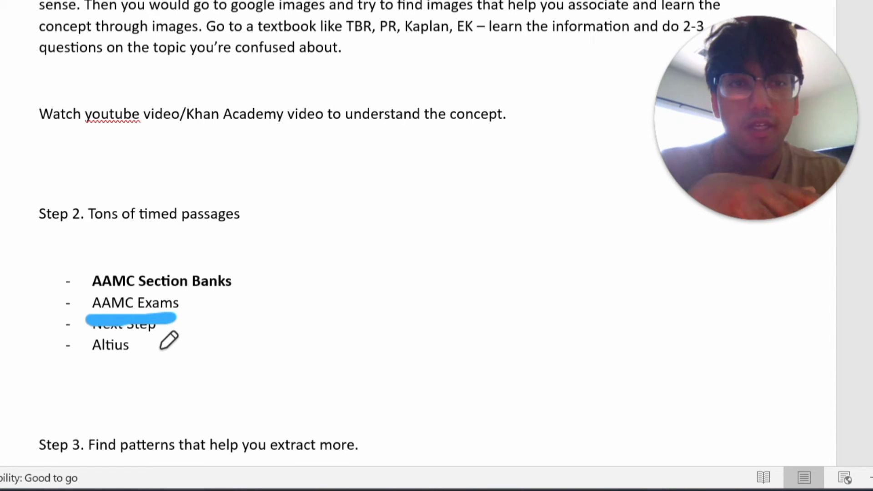
pyautogui.click(124, 324)
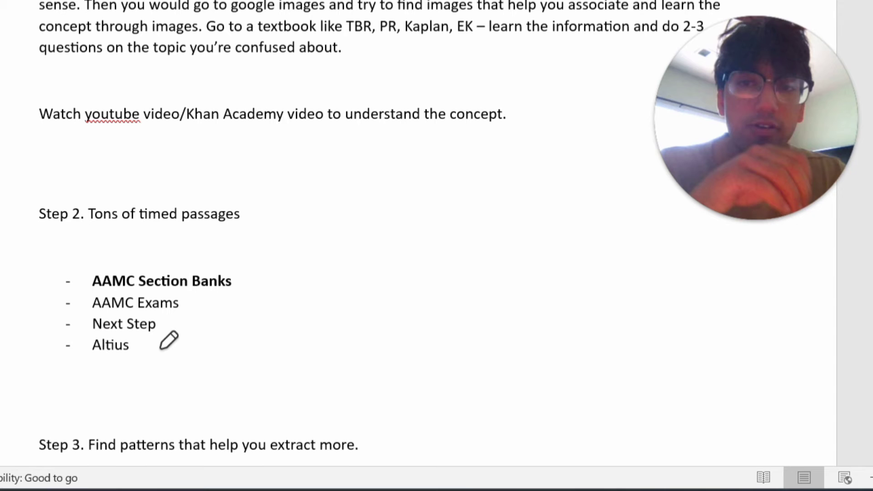
pyautogui.moveTo(116, 302)
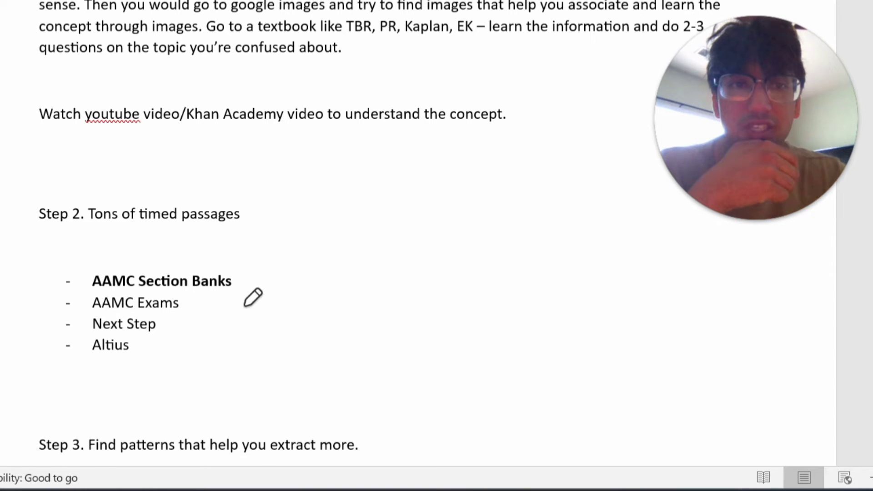
pyautogui.moveTo(289, 283)
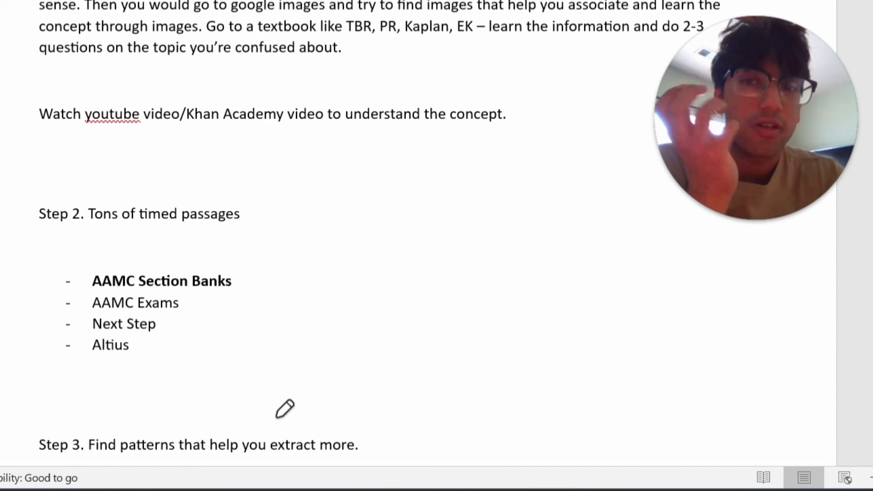
pyautogui.moveTo(158, 343)
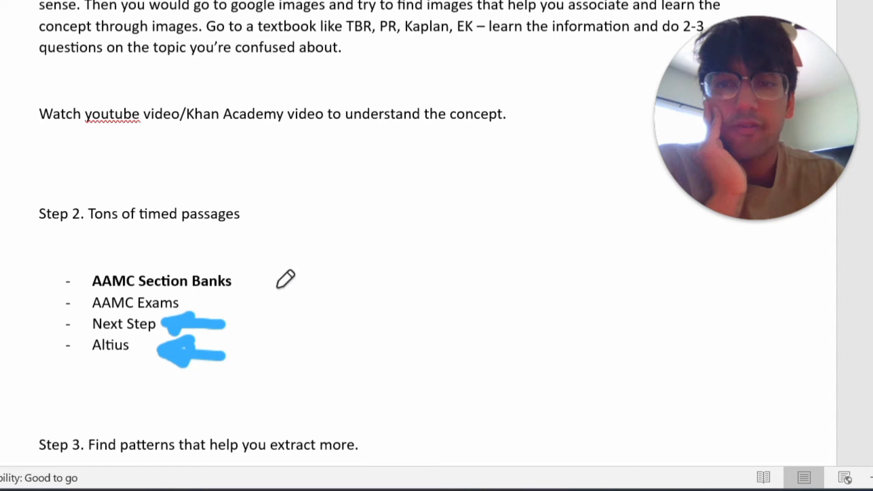
pyautogui.moveTo(266, 289)
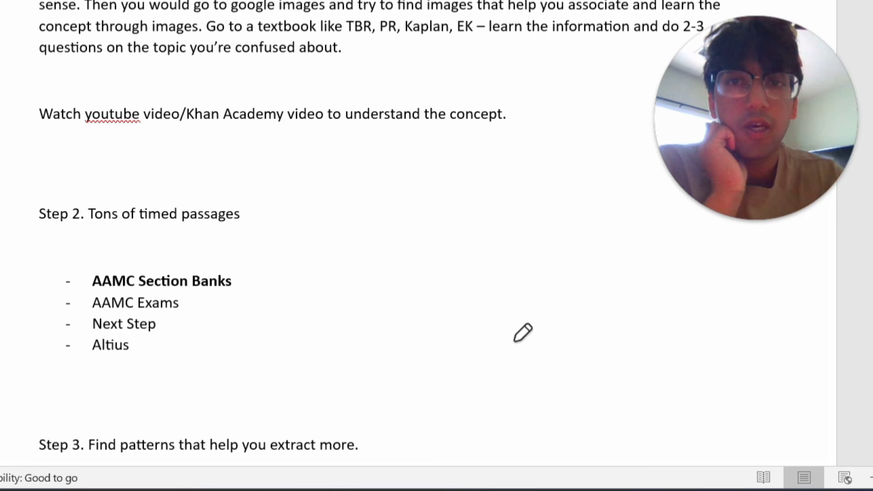
pyautogui.moveTo(203, 291)
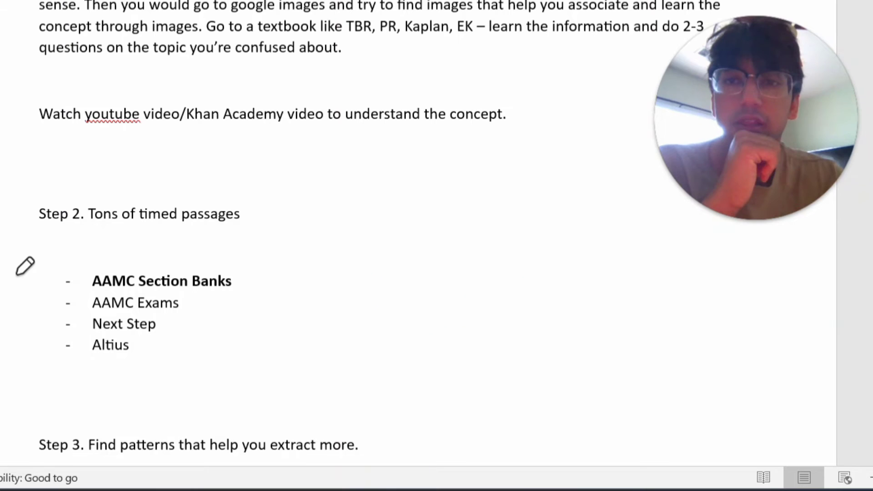
pyautogui.scroll(3)
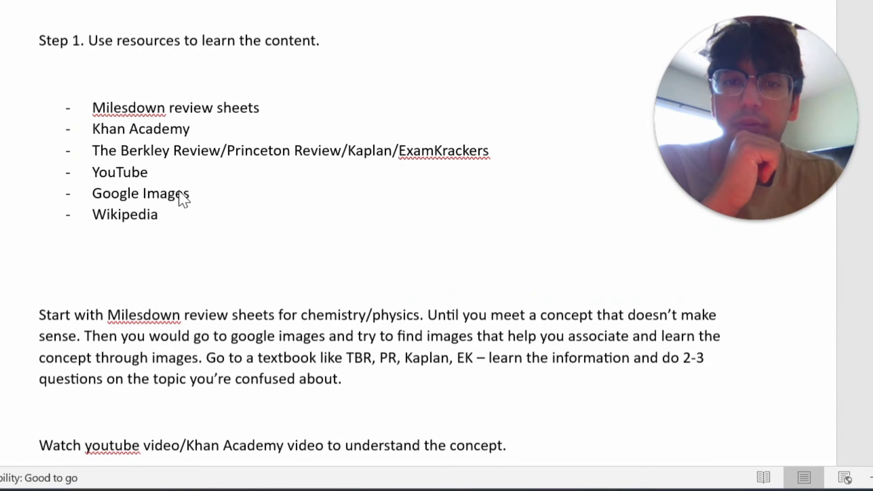
pyautogui.scroll(-3)
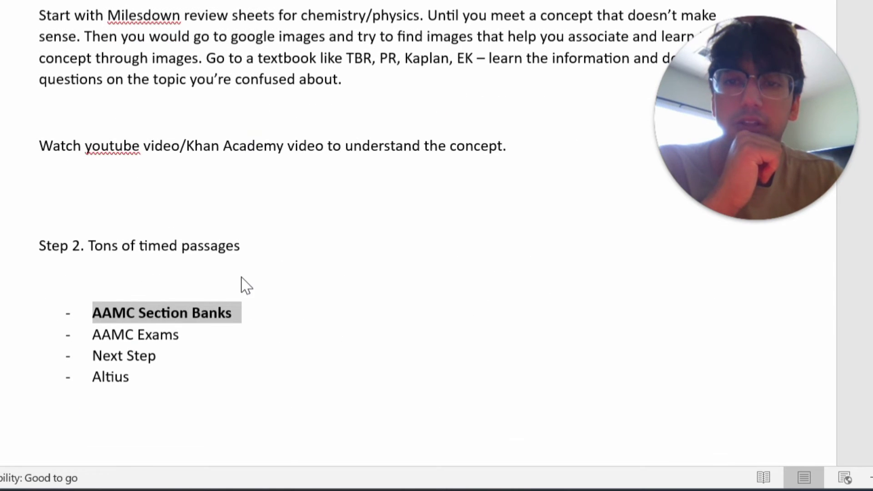
pyautogui.scroll(-3)
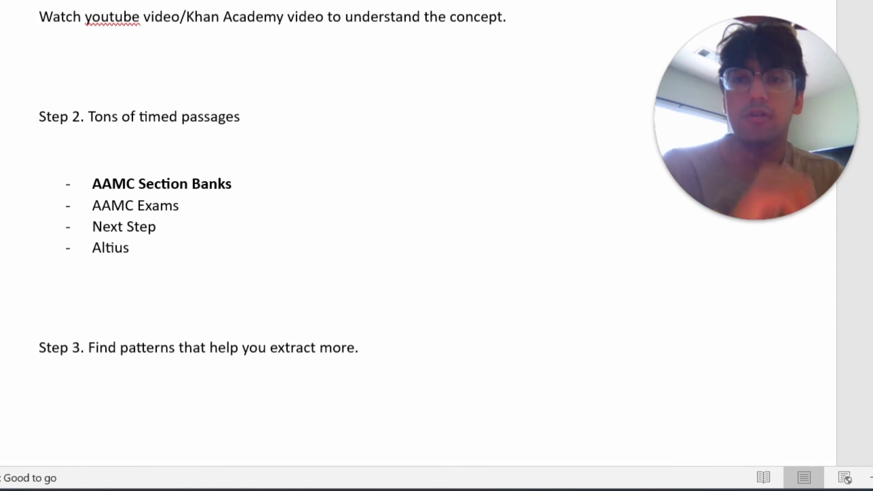
# - Write advice to do AAMC official resources (SB and exams) and use r/MCAT reddit to learn why you get things wrong
pyautogui.write('Do aA')
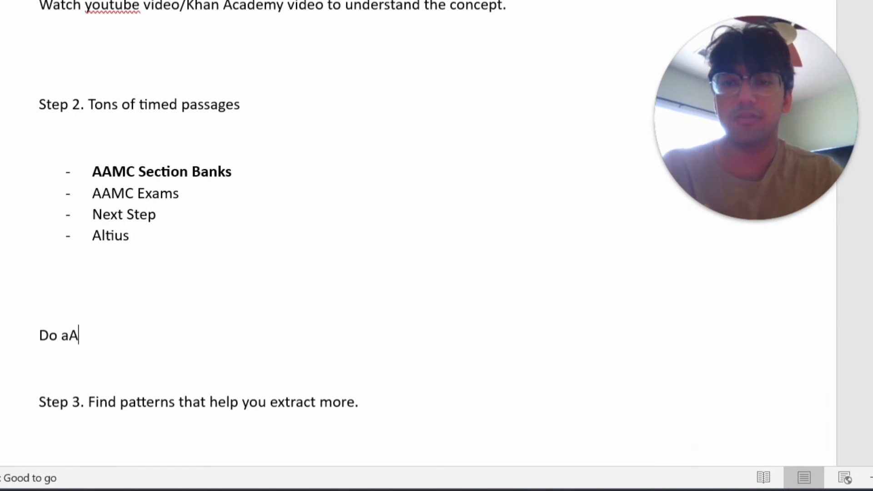
pyautogui.write('AMC officia')
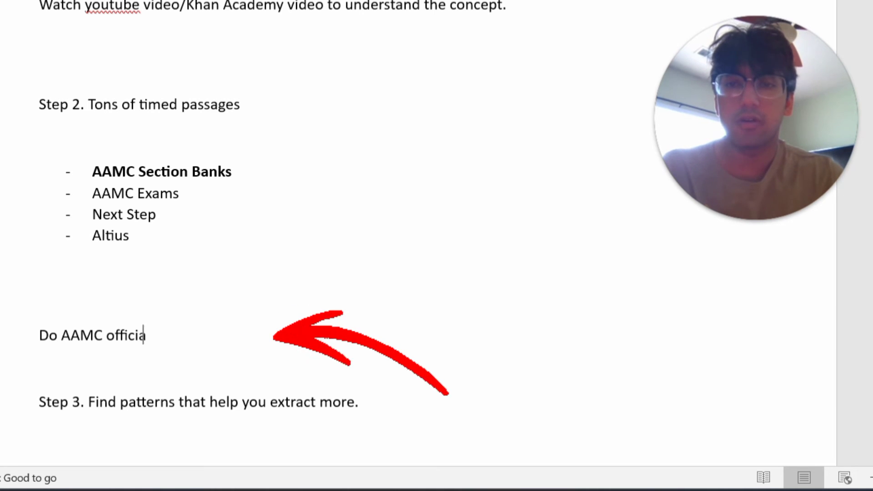
pyautogui.write('l resources (SB')
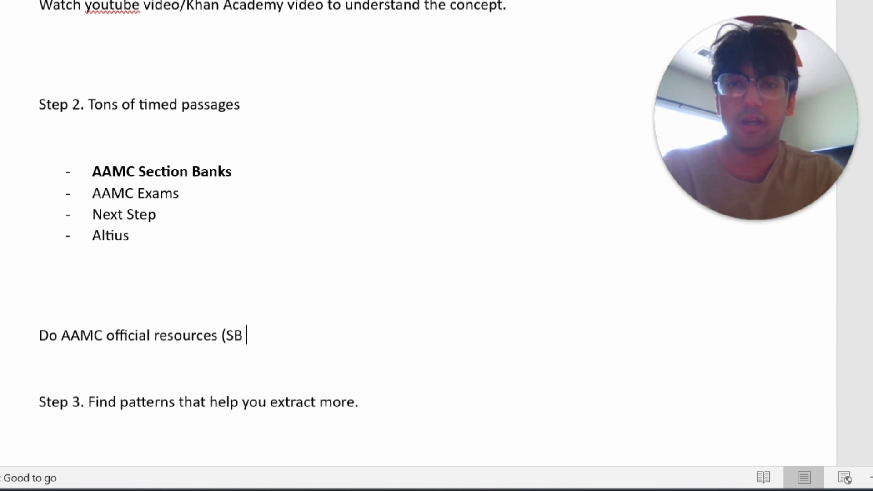
pyautogui.write('and exams). Use')
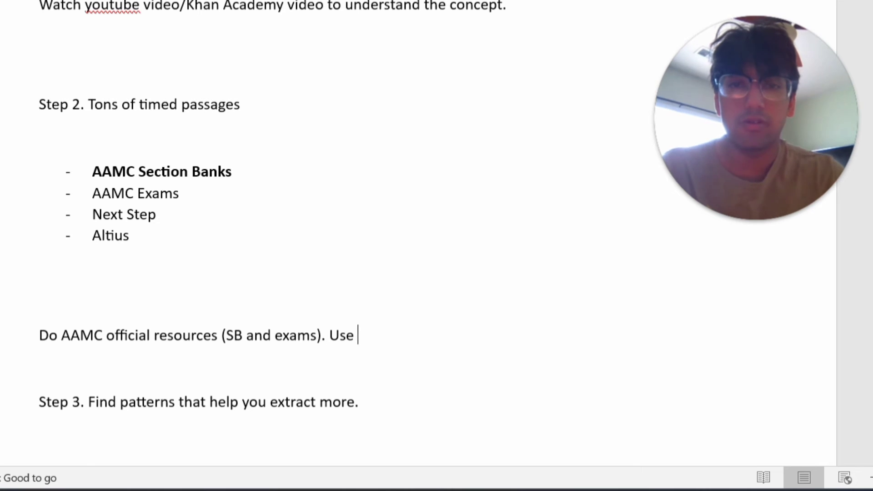
pyautogui.write('r/MCAT reddit')
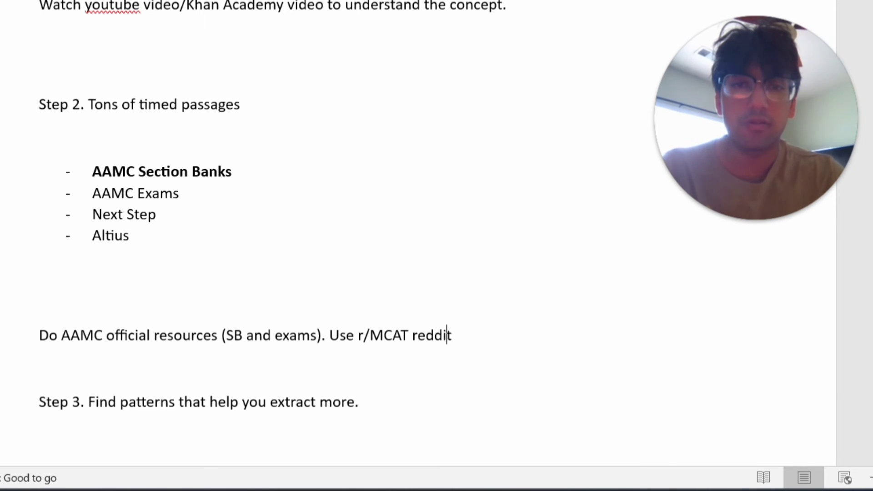
pyautogui.write('group to l')
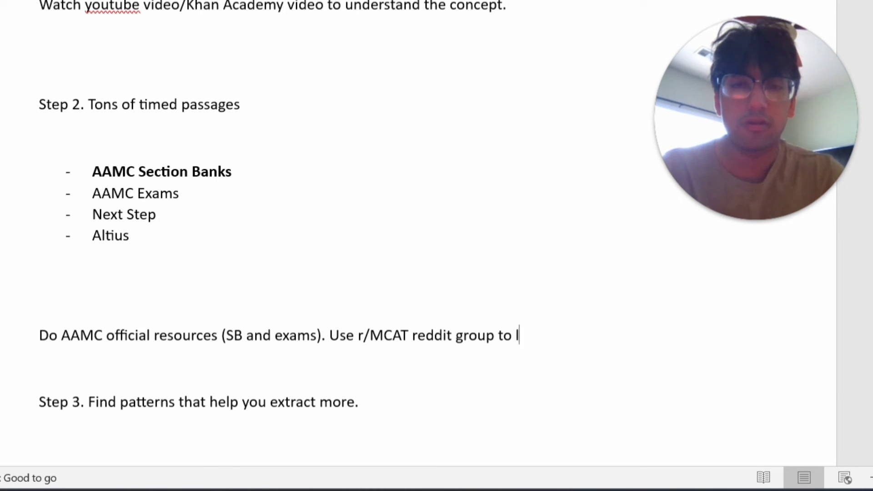
pyautogui.write('learn and solidify th')
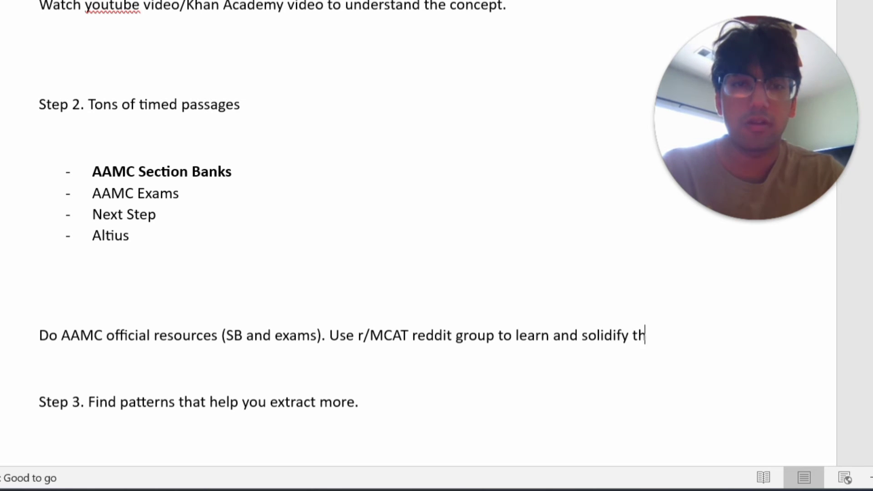
pyautogui.write('e information and why')
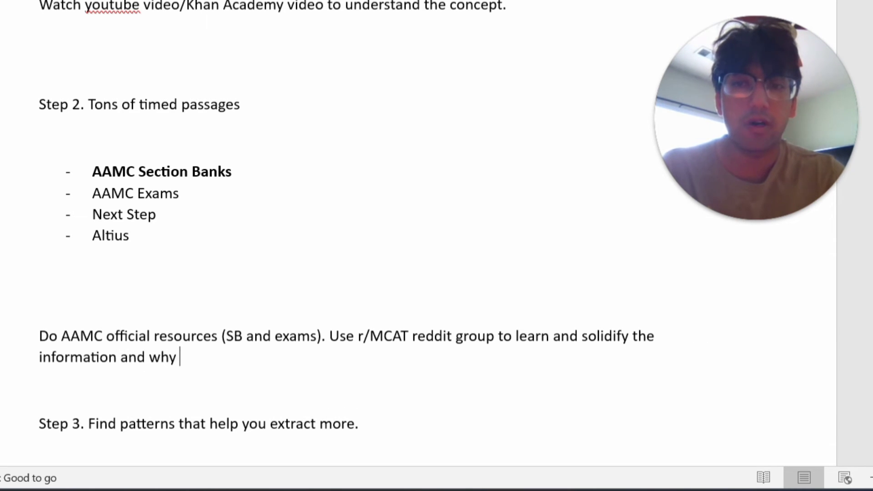
pyautogui.write('you get everything wrong')
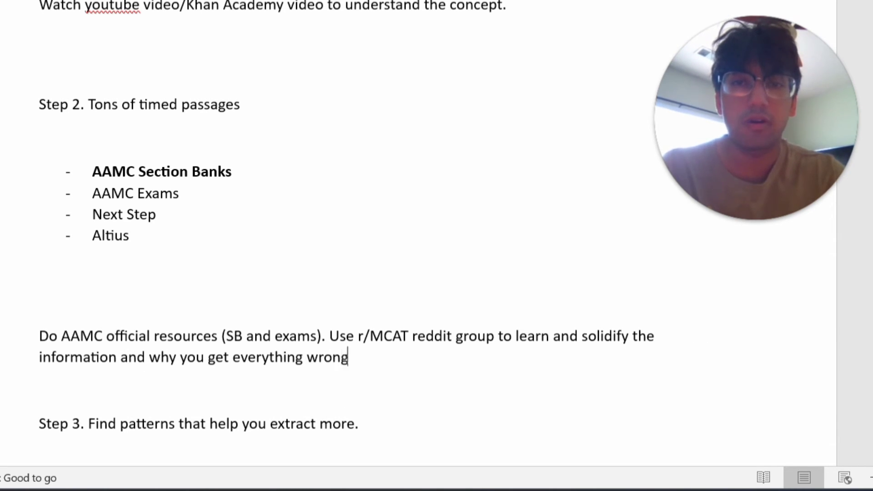
pyautogui.write('. U')
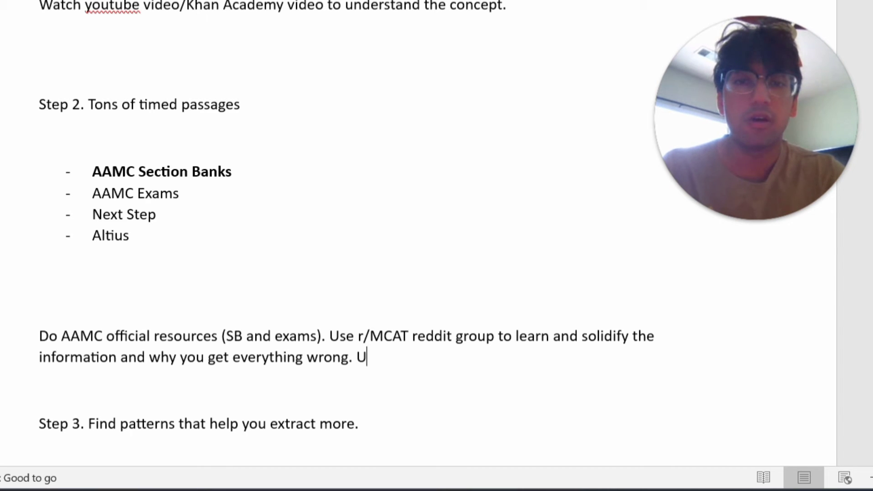
# - Add advice to use NS and Altius for more practice passages, ending 'Also you can use KA & UW.'
pyautogui.write('se NS and')
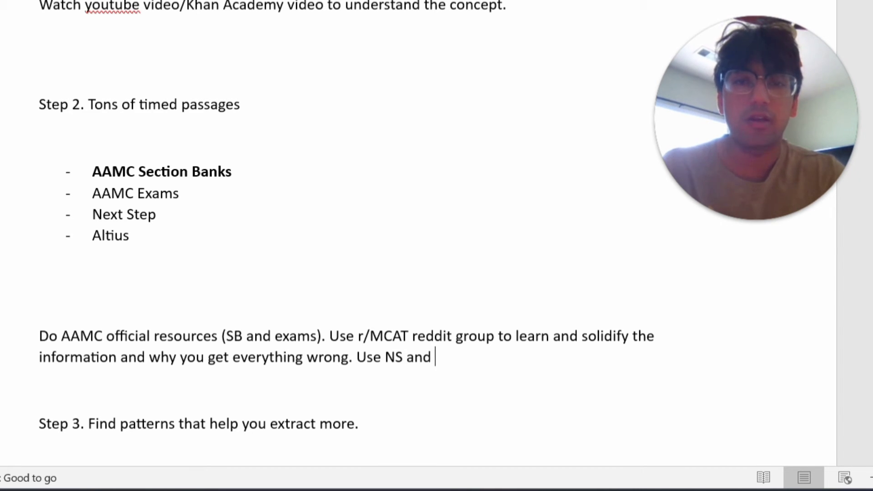
pyautogui.write('Altius as you wan')
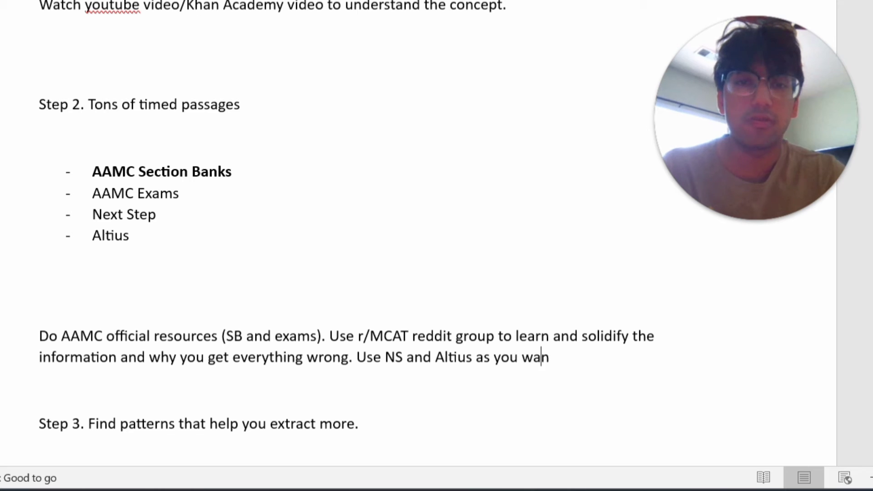
pyautogui.write('nt to keep d')
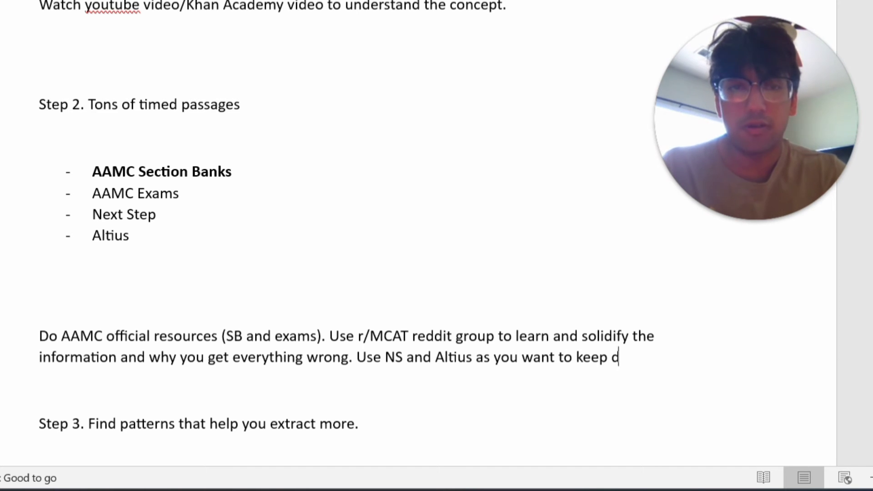
pyautogui.write('oing more and more pra')
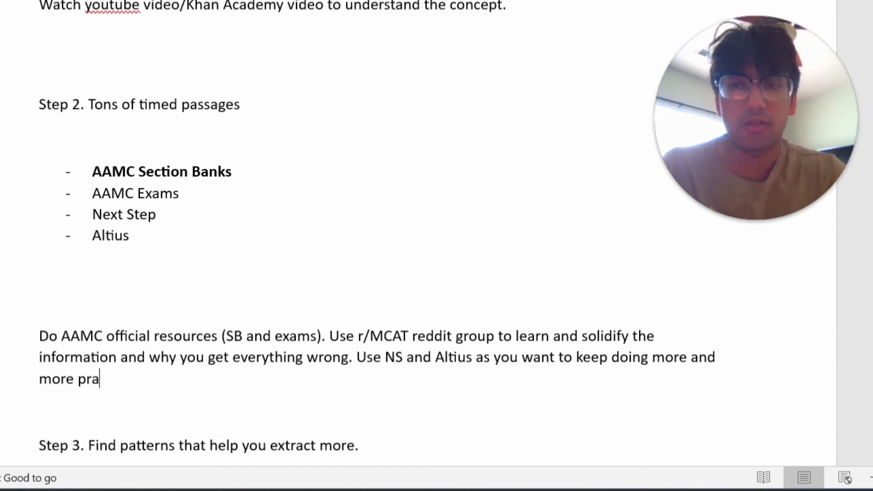
pyautogui.write('ctice passages.')
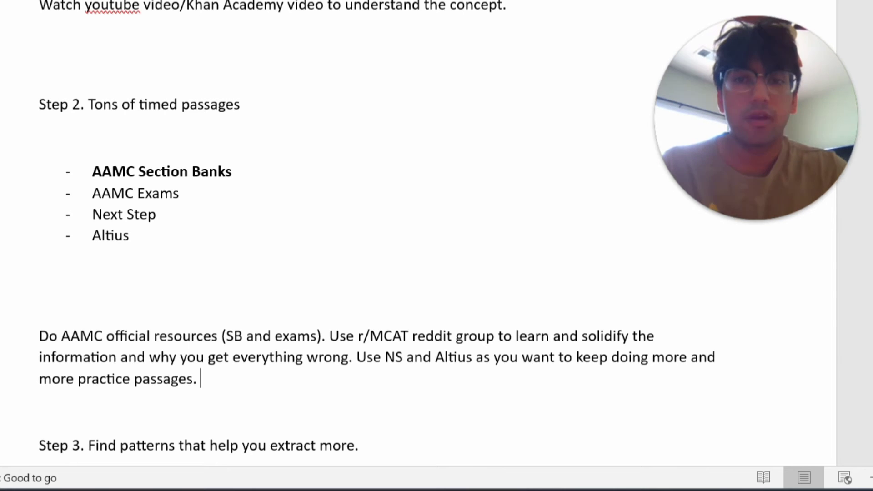
pyautogui.write('Also you c')
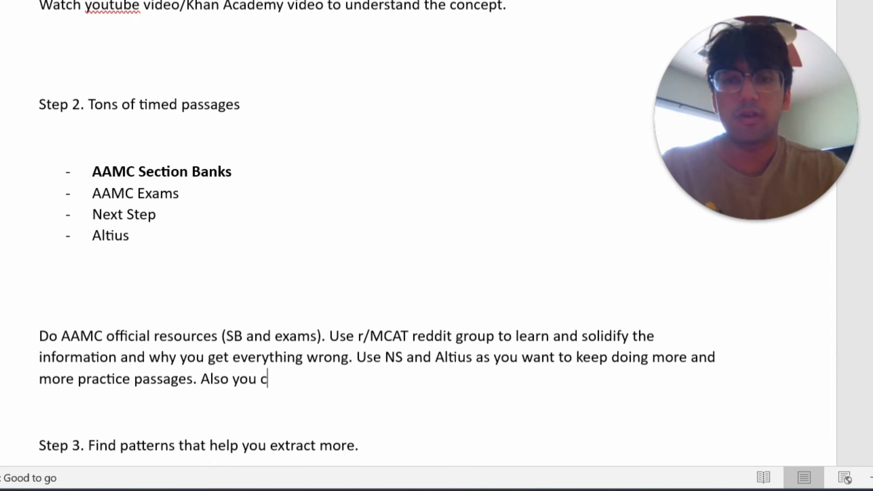
pyautogui.write('an use KA')
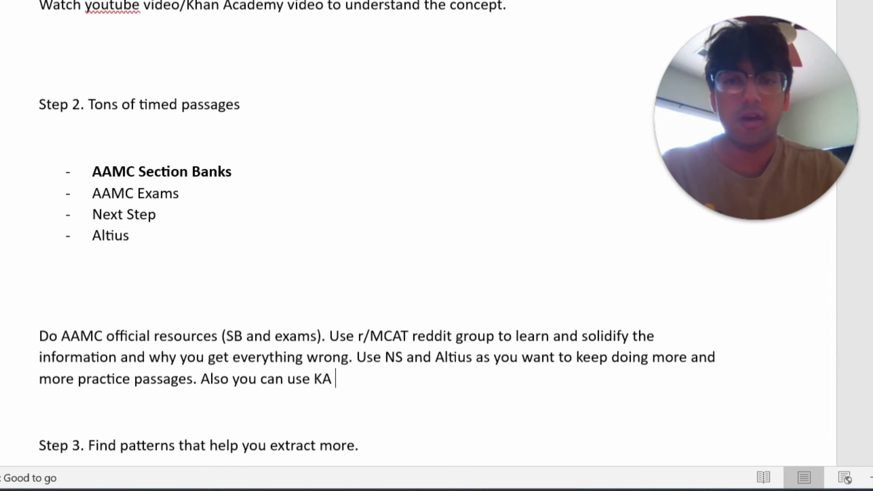
pyautogui.write('& UW.')
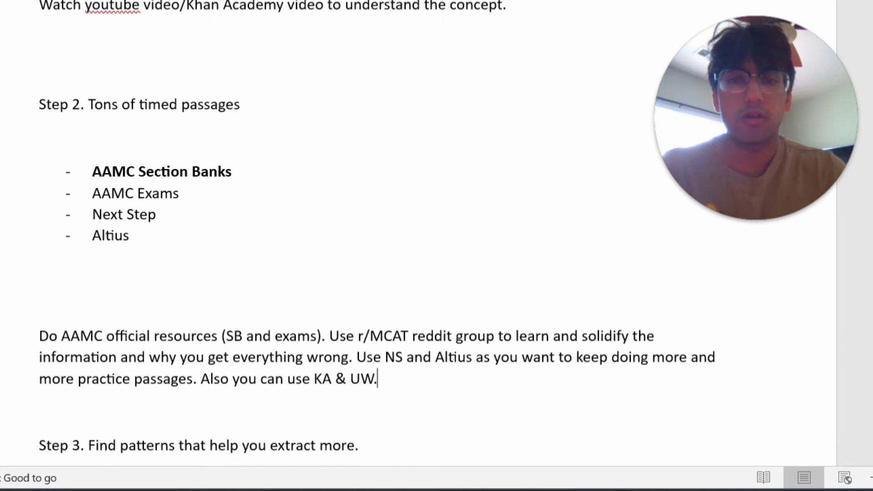
# - Select the 'Step 3.' label, make it bold, and deselect it
pyautogui.scroll(-3)
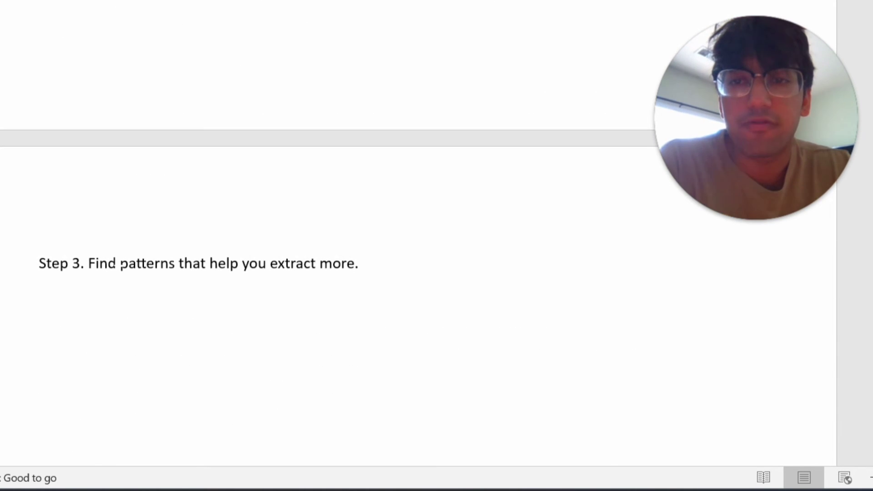
pyautogui.doubleClick(58, 263)
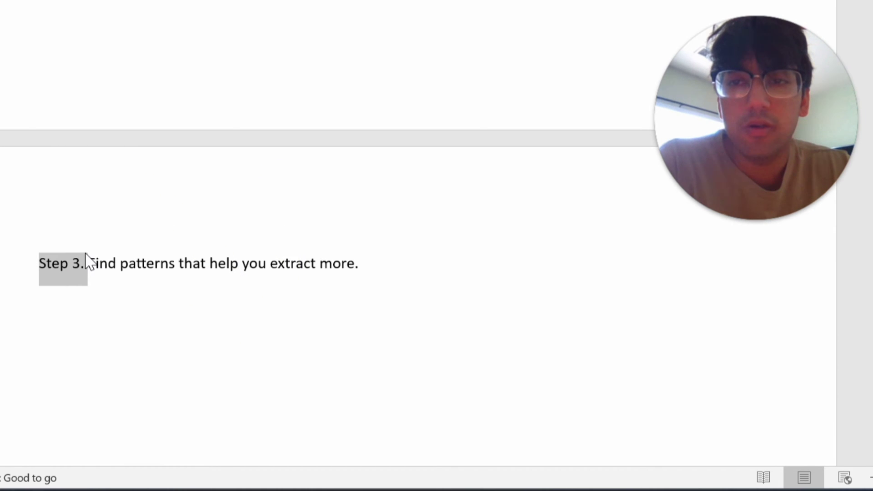
pyautogui.scroll(3)
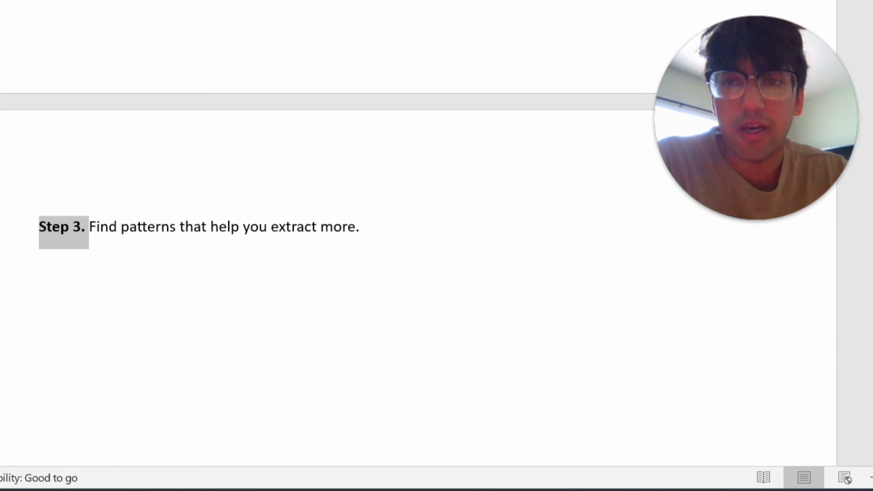
pyautogui.moveTo(74, 216)
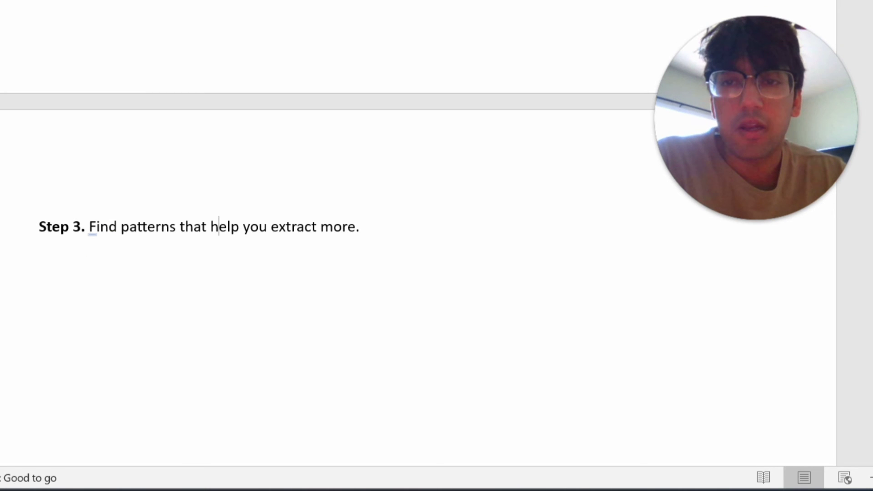
pyautogui.doubleClick(54, 226)
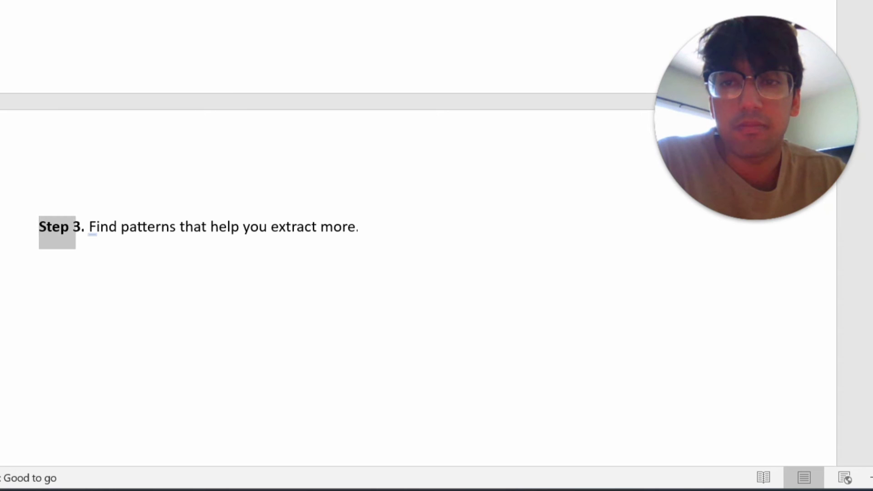
pyautogui.click(50, 227)
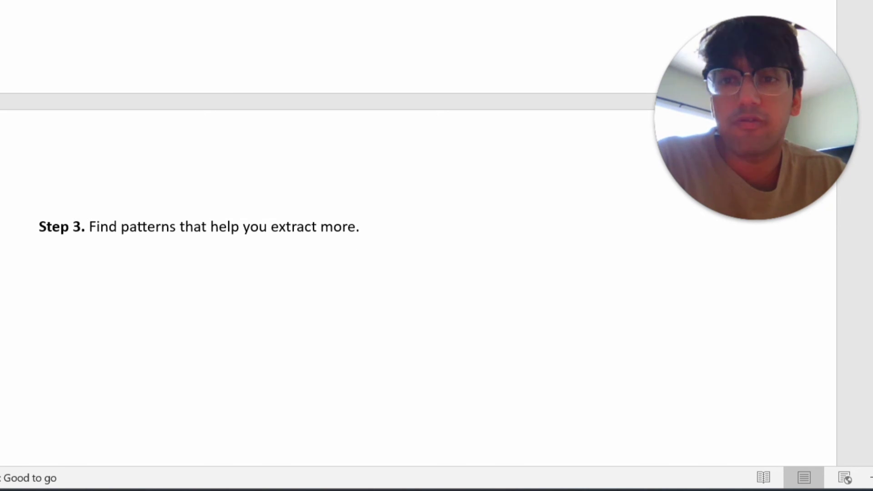
pyautogui.click(363, 226)
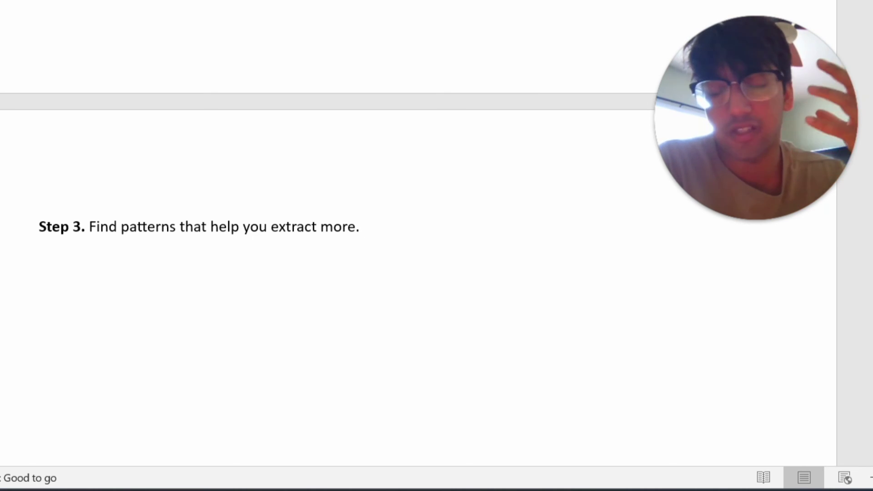
pyautogui.click(362, 226)
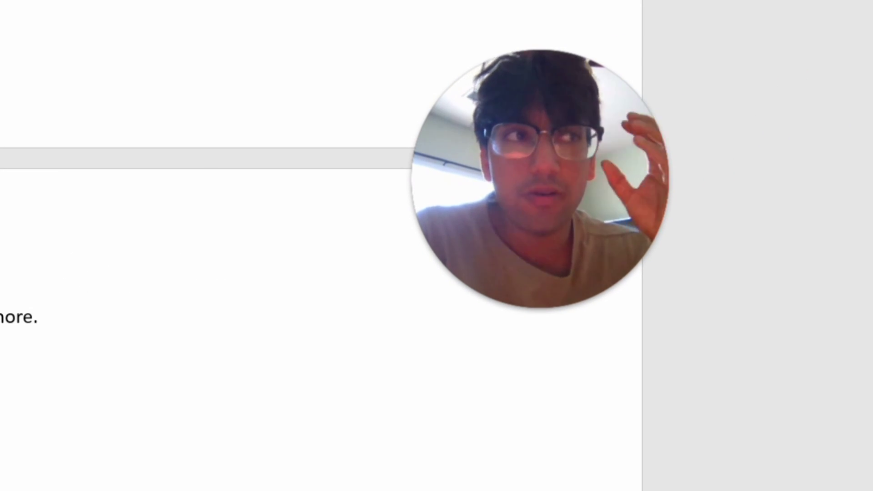
pyautogui.click(21, 317)
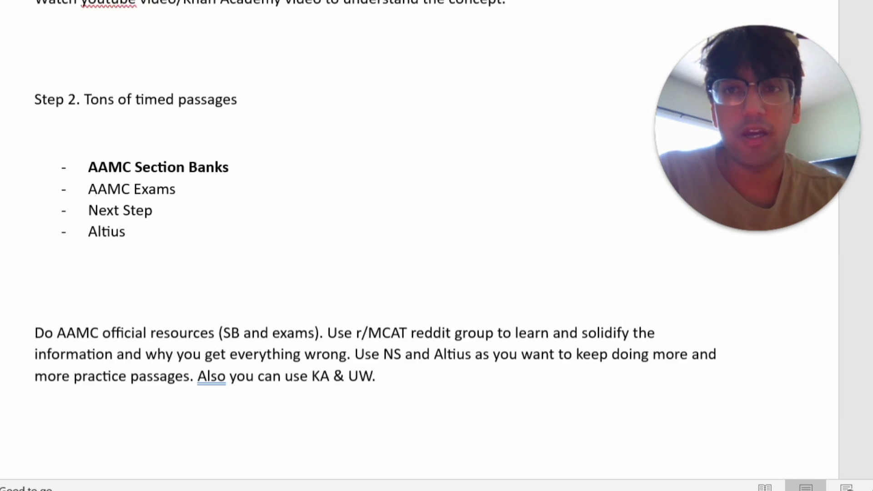
# - Scroll to the top to show the highlighted title and Step 1 resource list
pyautogui.scroll(3)
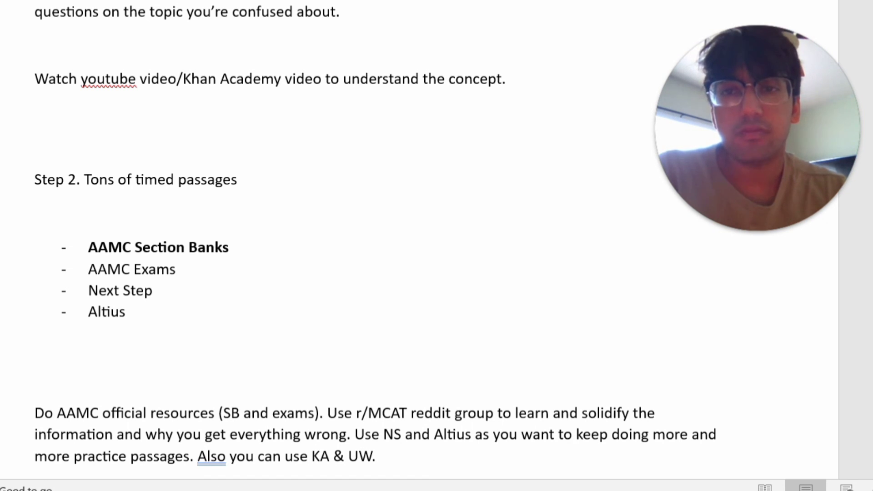
pyautogui.scroll(3)
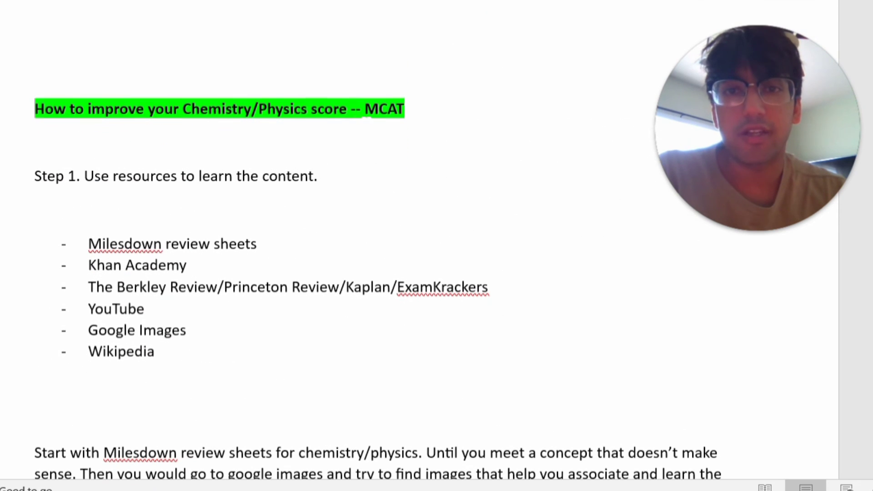